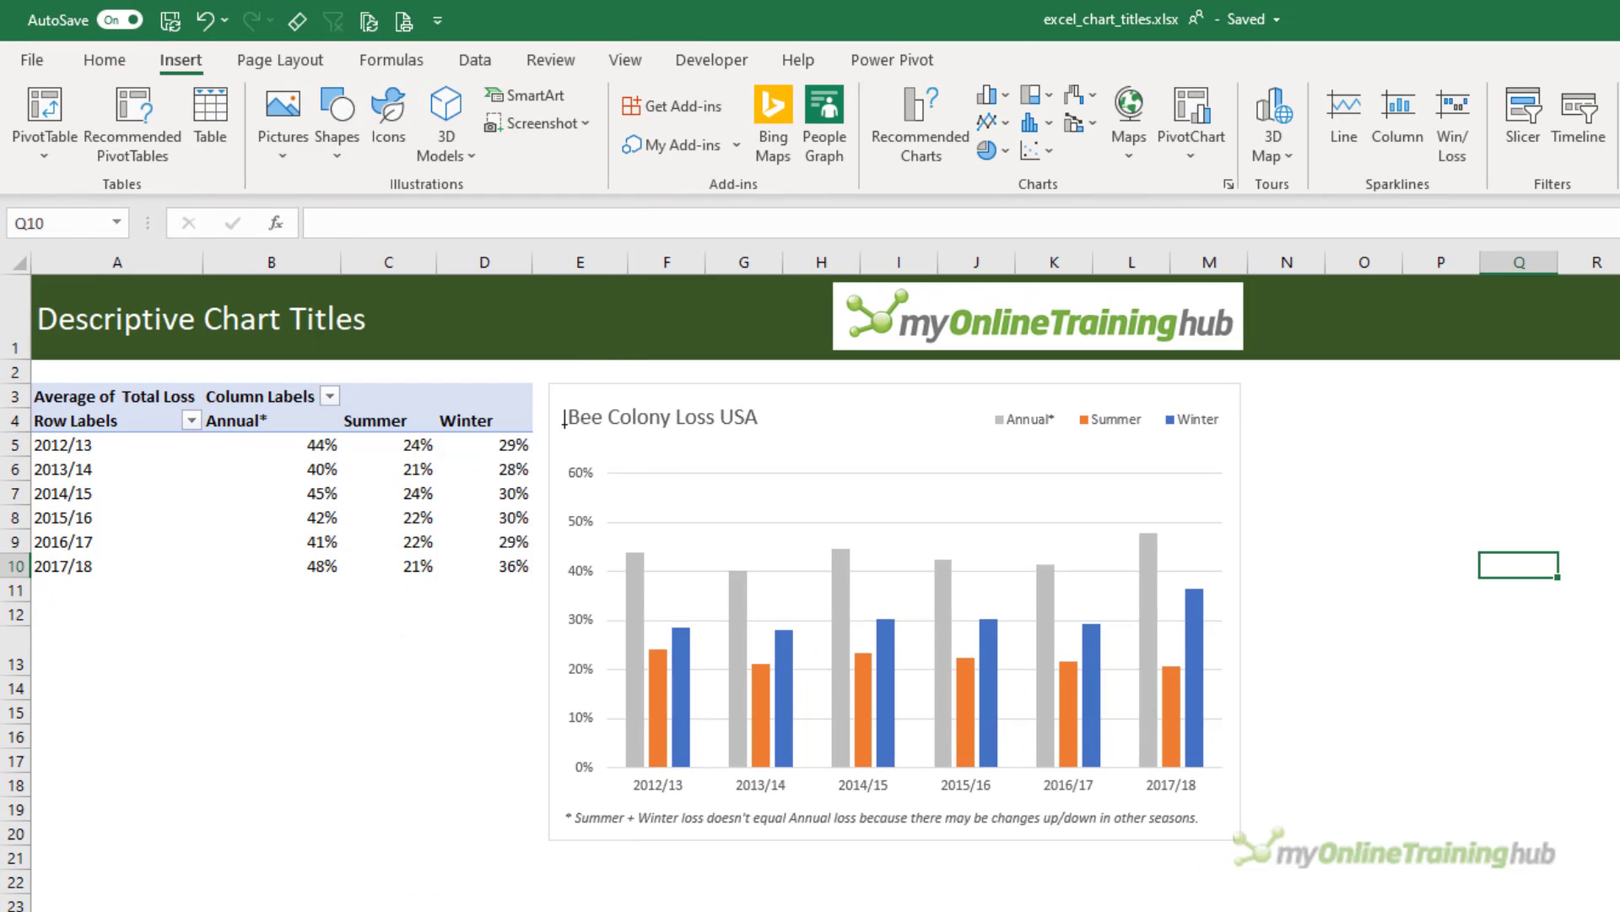
- Draw a text box under the Bee Colony Loss USA title and begin typing 'Increasing winter losses are on'
{"action": "left_click", "coordinate": [659, 417]}
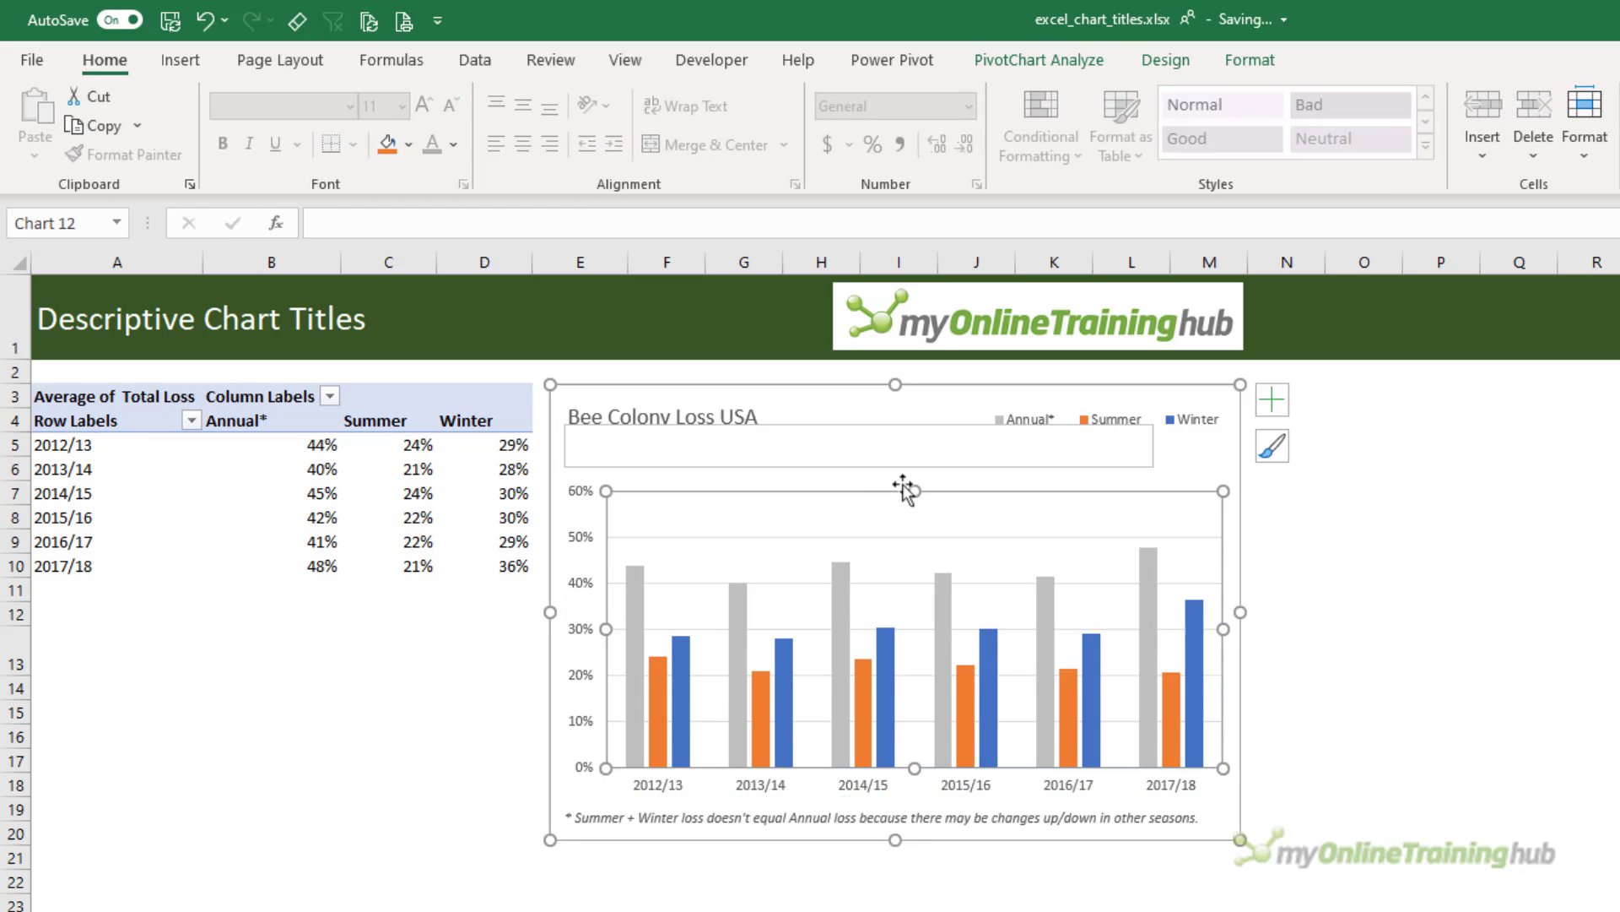
{"action": "left_click", "coordinate": [857, 444]}
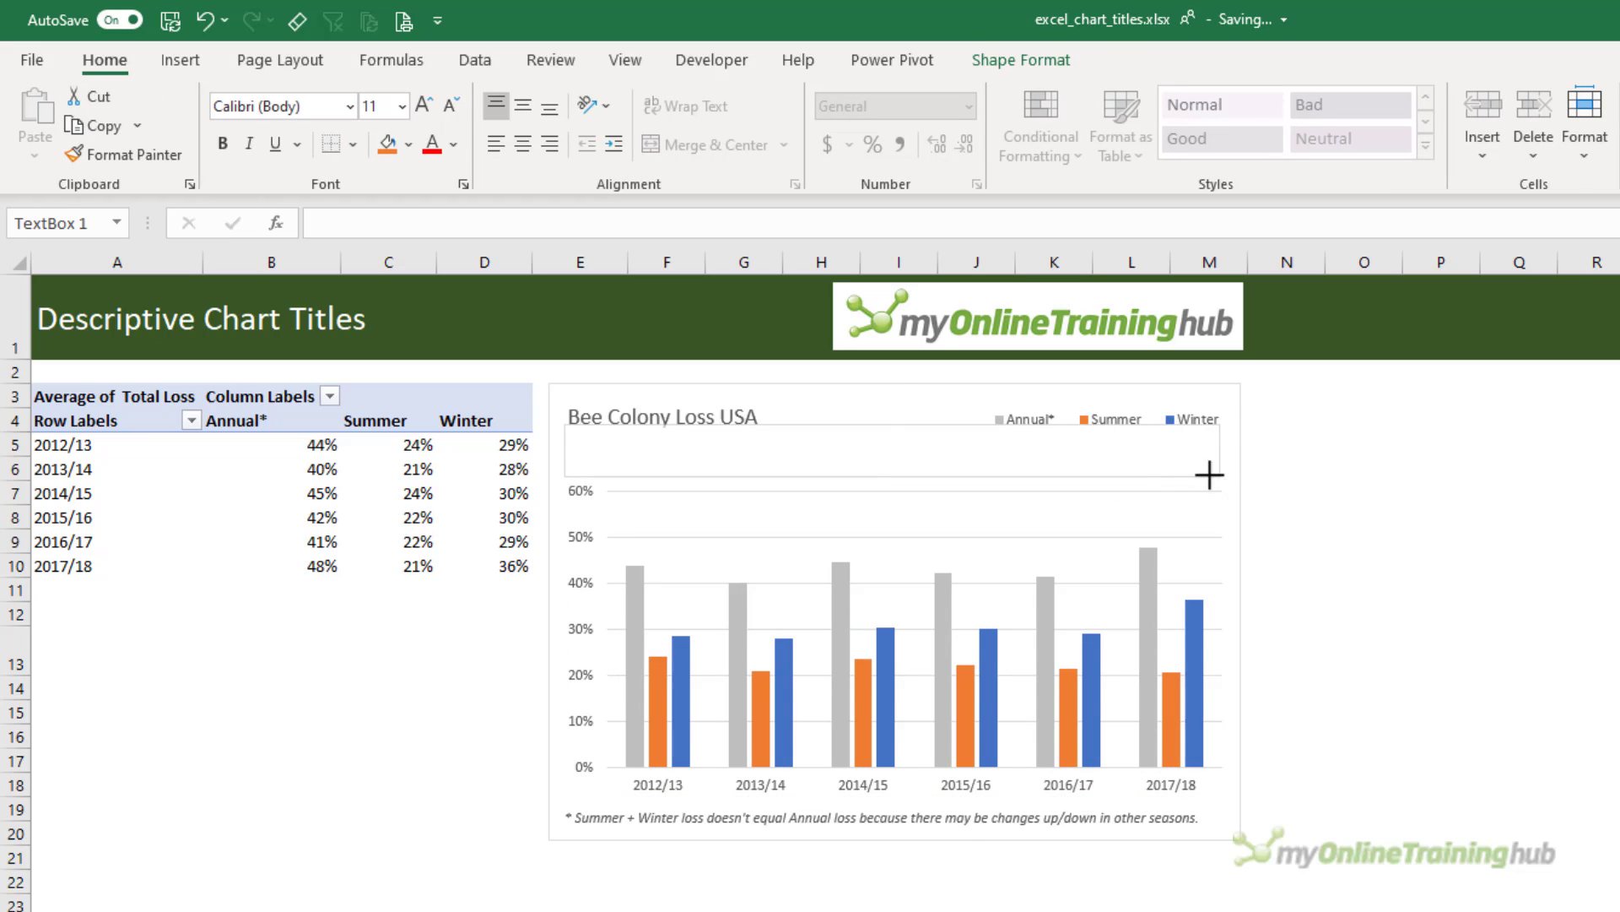
{"action": "type", "text": "Increasing winter losses are only slightly offset by declining summer los"}
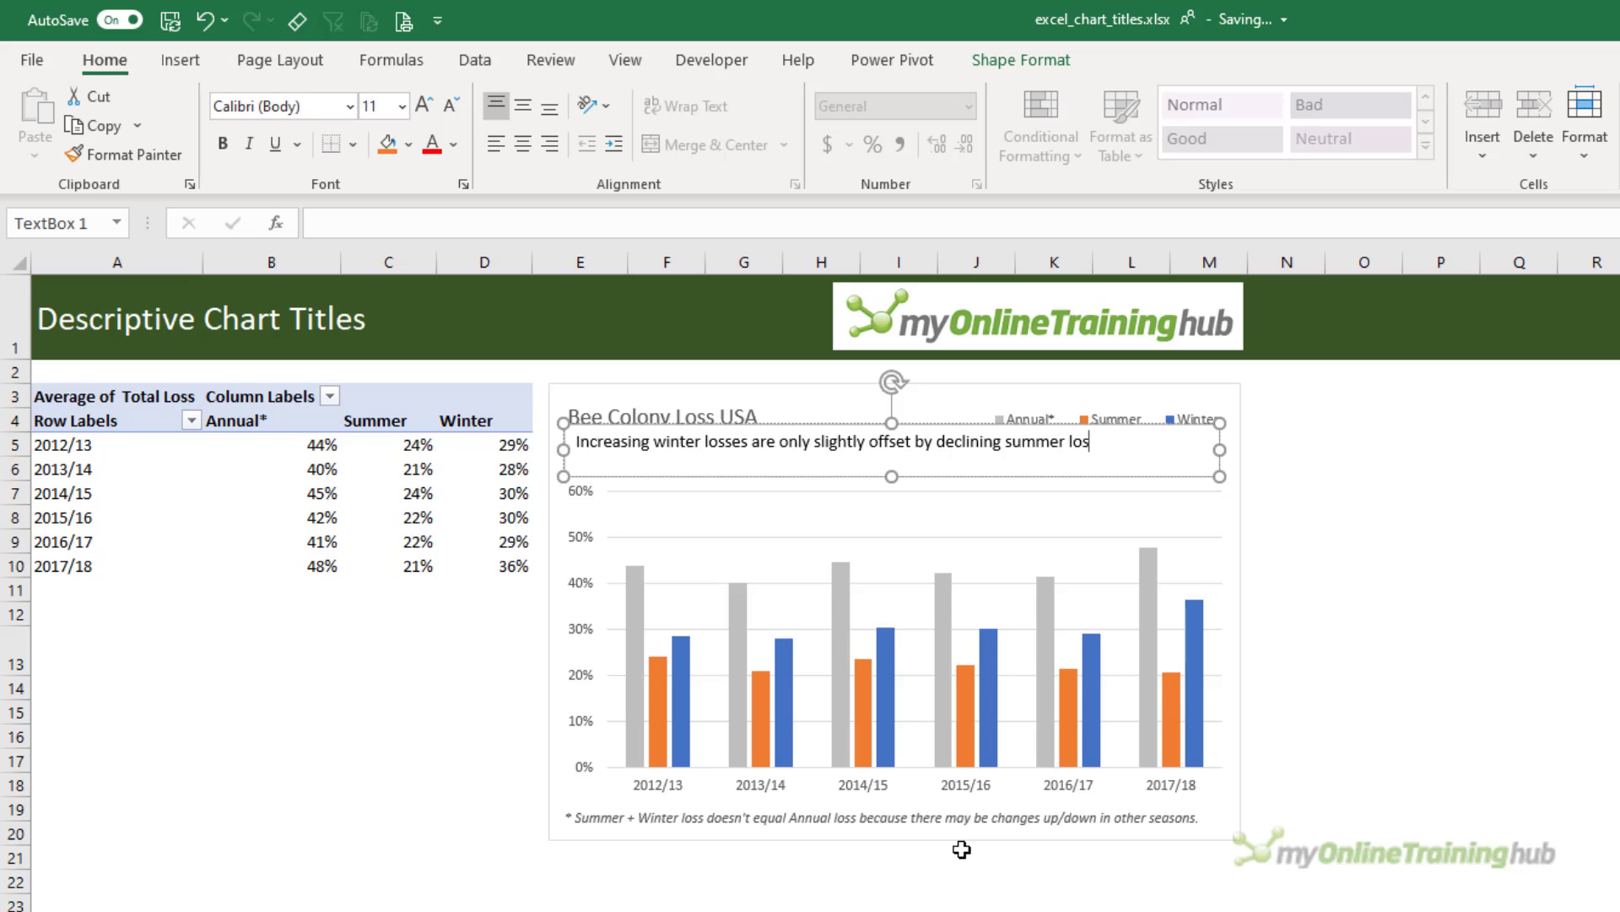
- Colour the word 'winter' blue and the word 'summer' orange to match their column series
{"action": "left_click", "coordinate": [452, 143]}
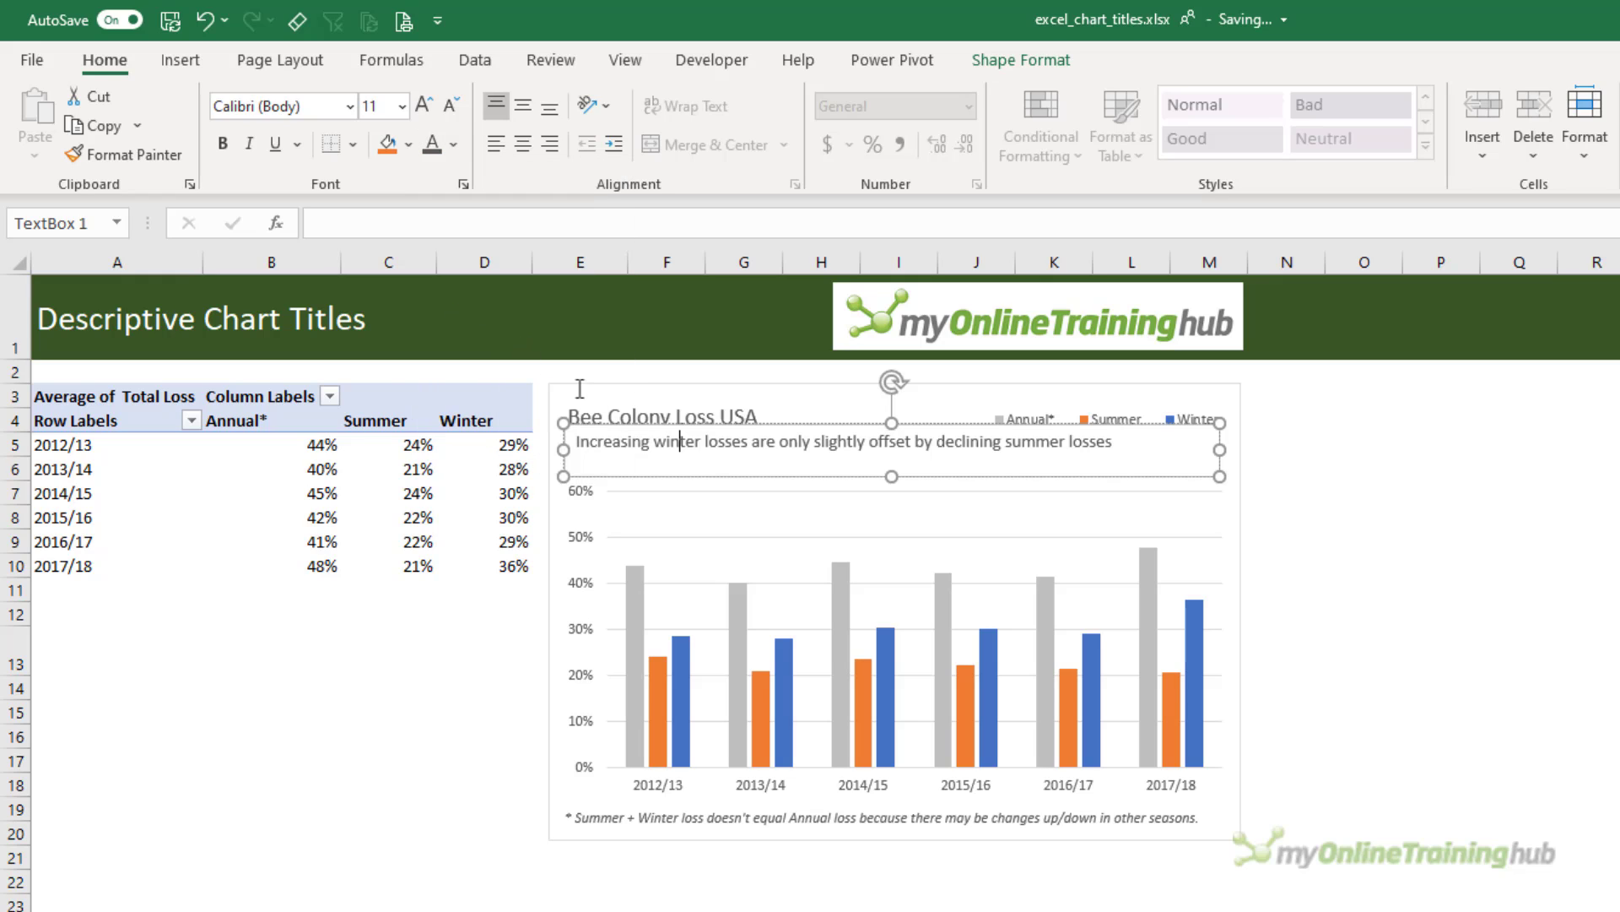
{"action": "double_click", "coordinate": [674, 440]}
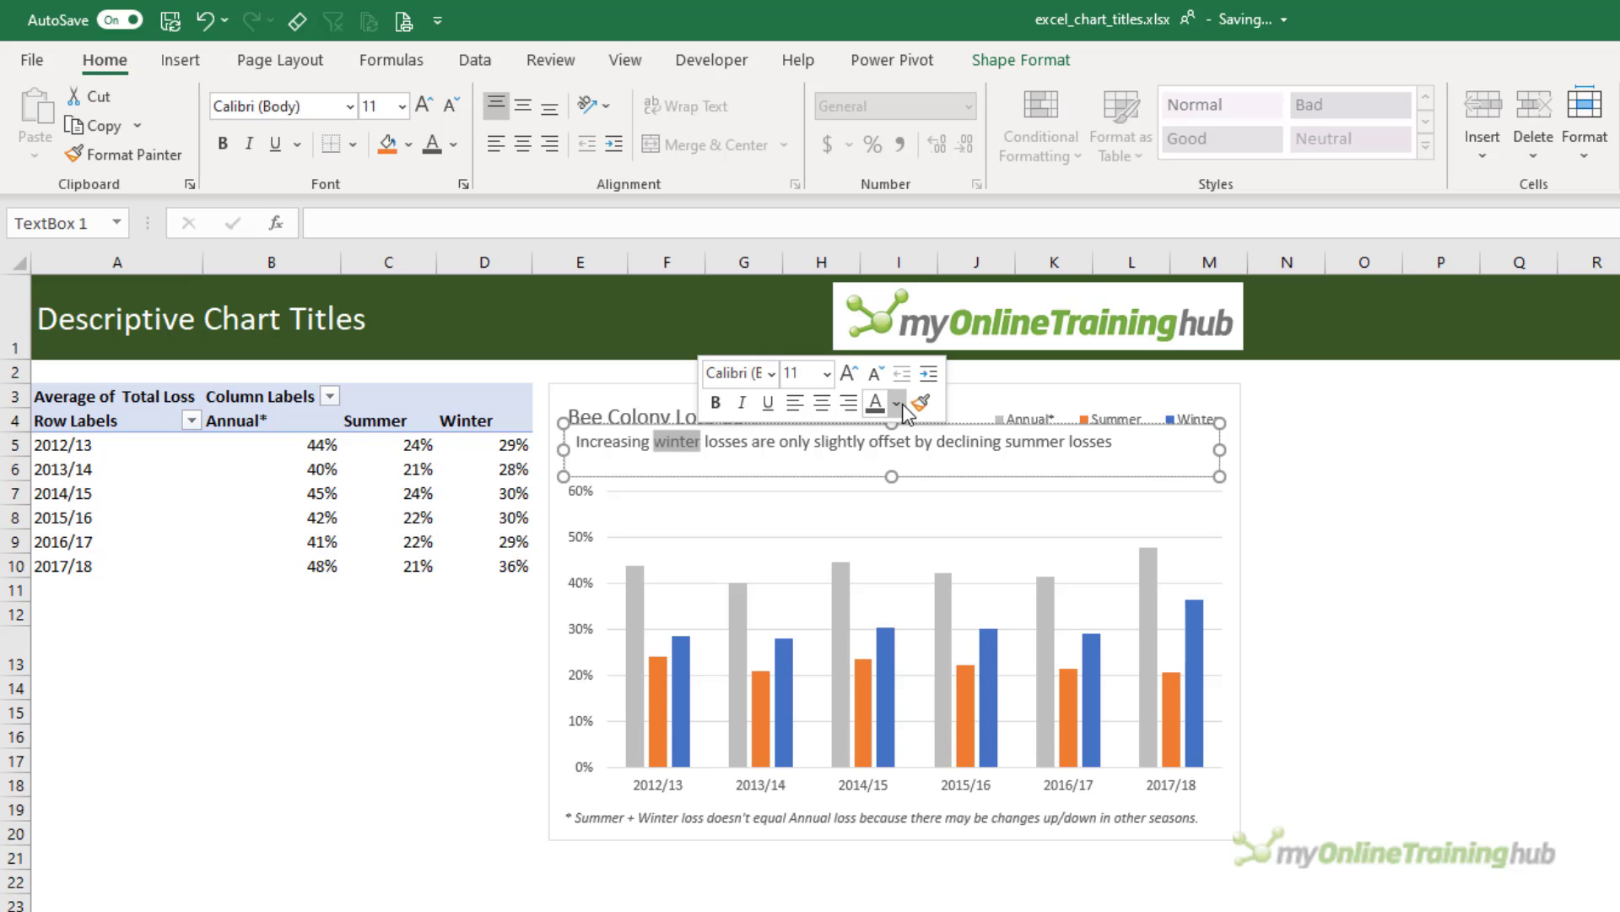
{"action": "left_click", "coordinate": [896, 402]}
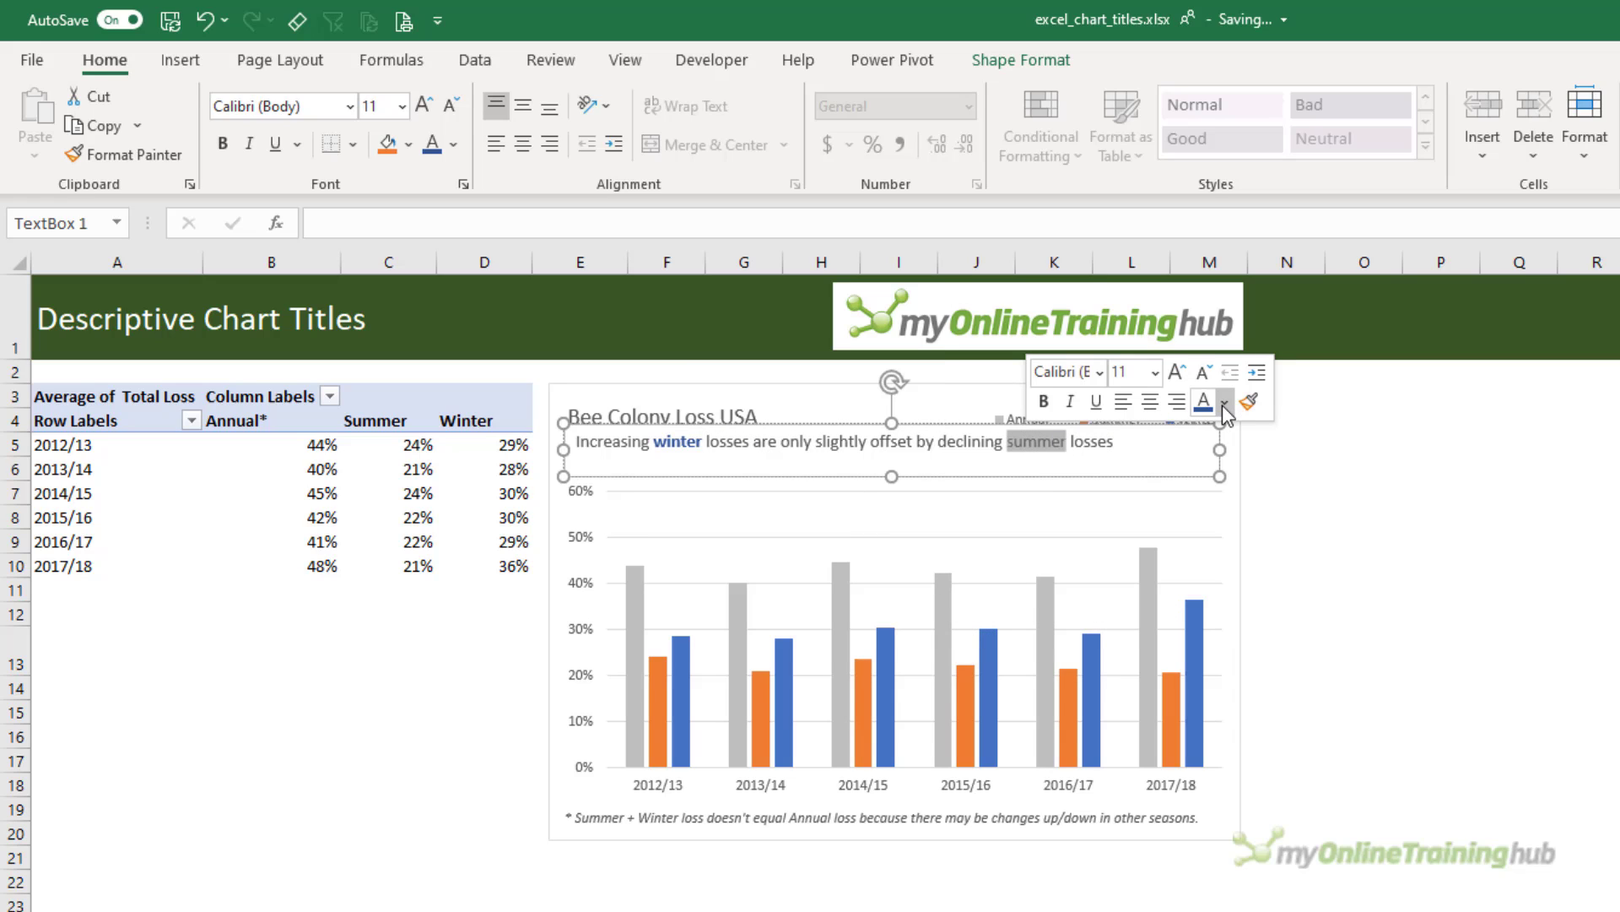
{"action": "left_click", "coordinate": [1228, 402]}
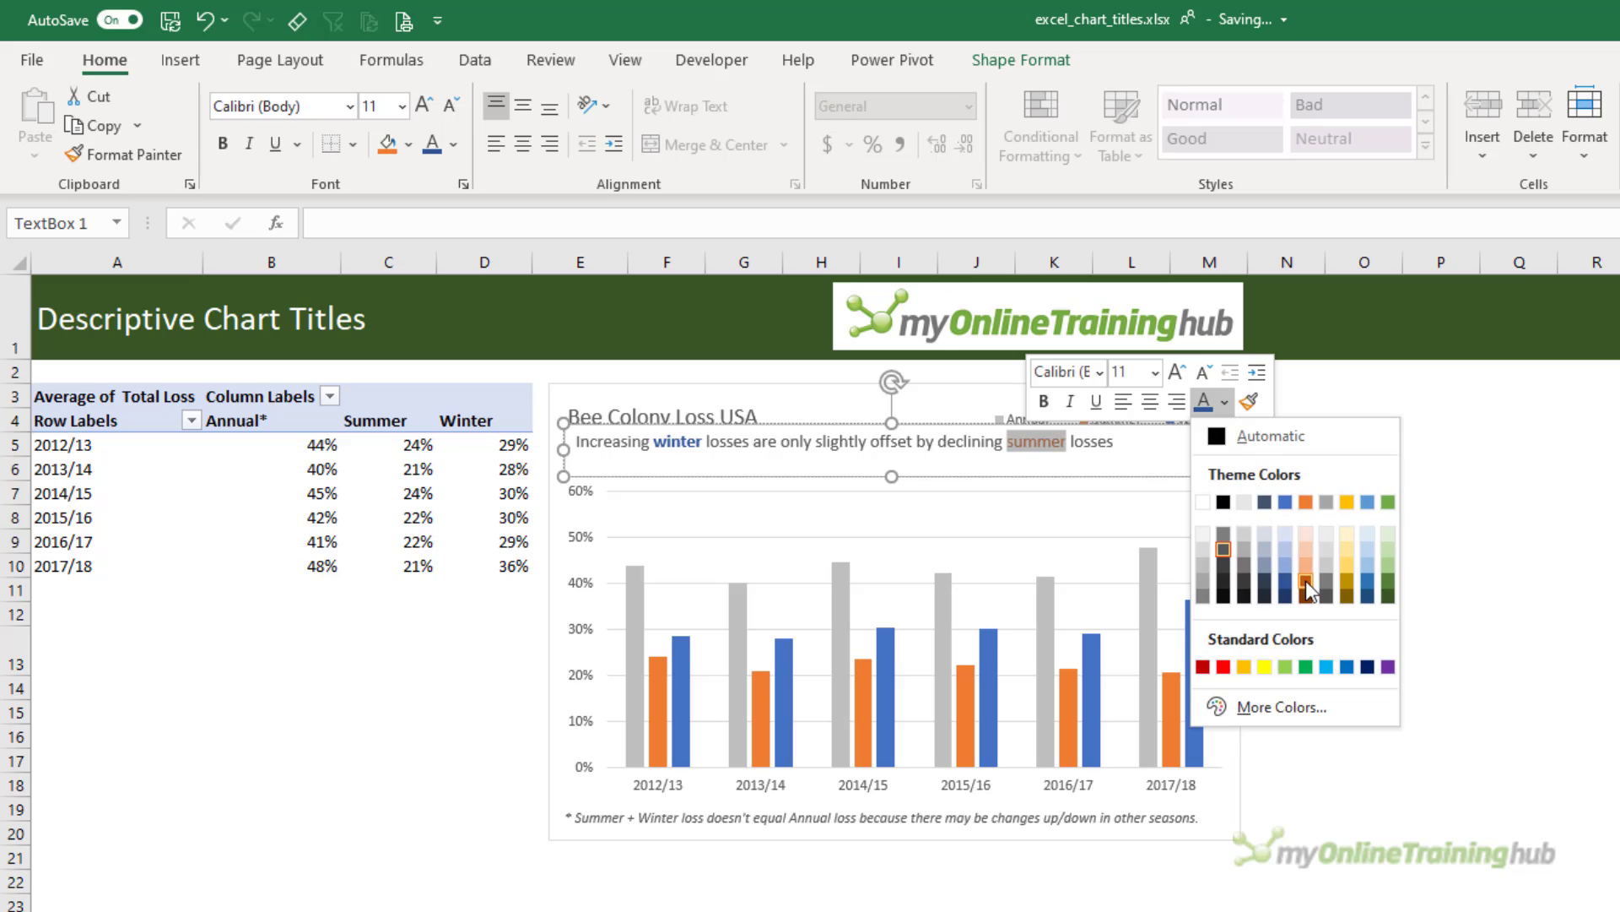
{"action": "left_click", "coordinate": [1305, 584]}
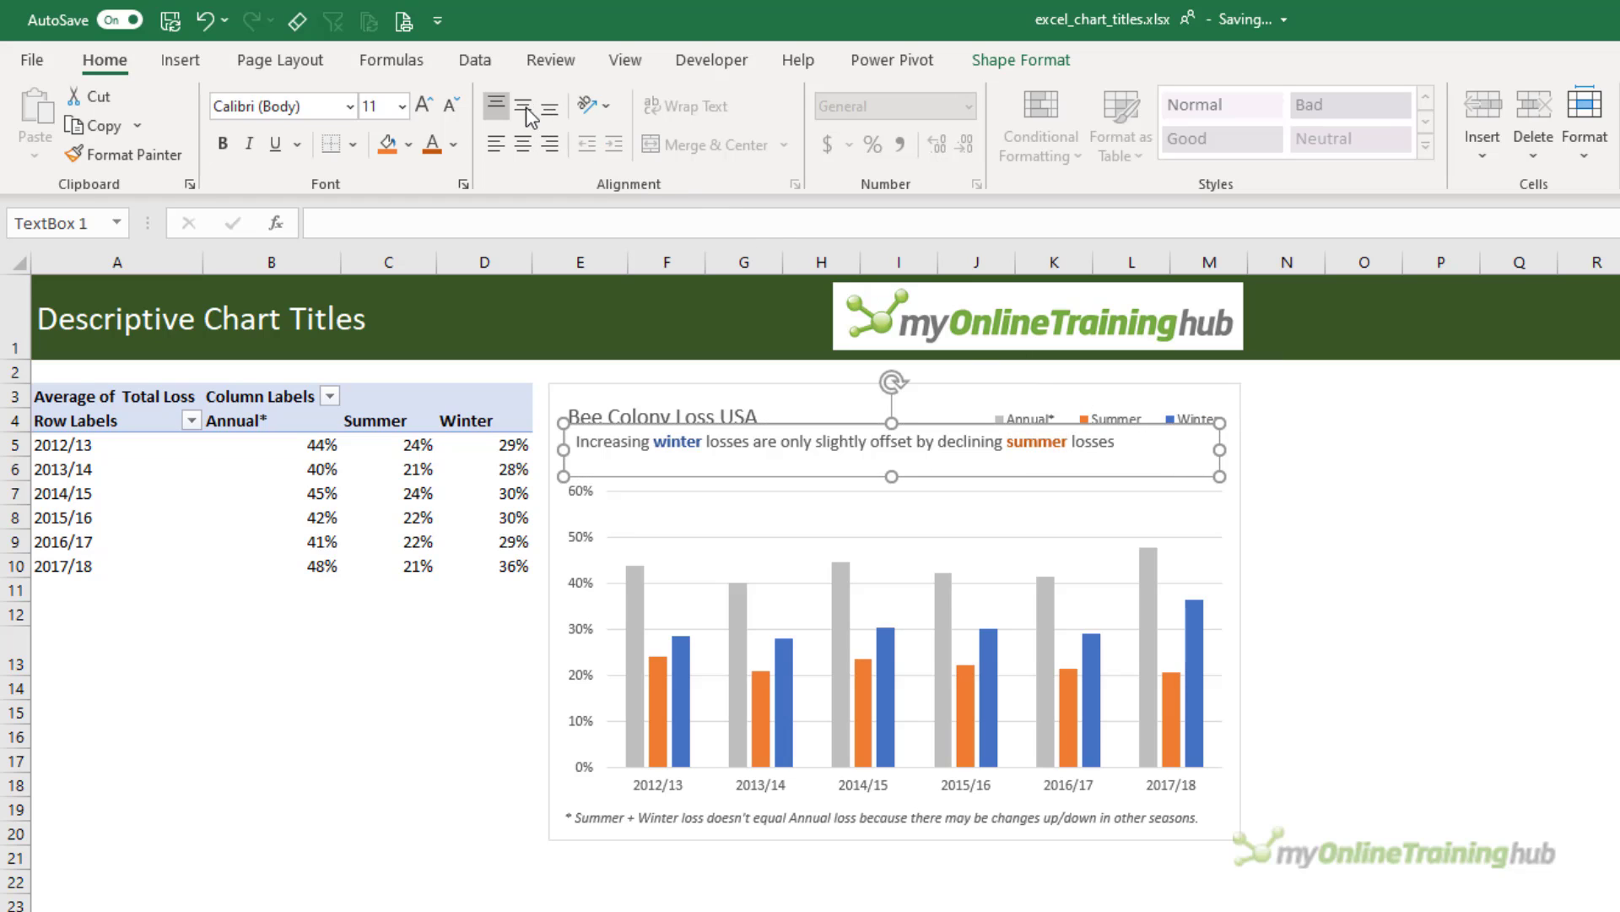
- Centre the subtitle vertically in its box and set its Shape Outline to No Outline
{"action": "left_click", "coordinate": [1019, 59]}
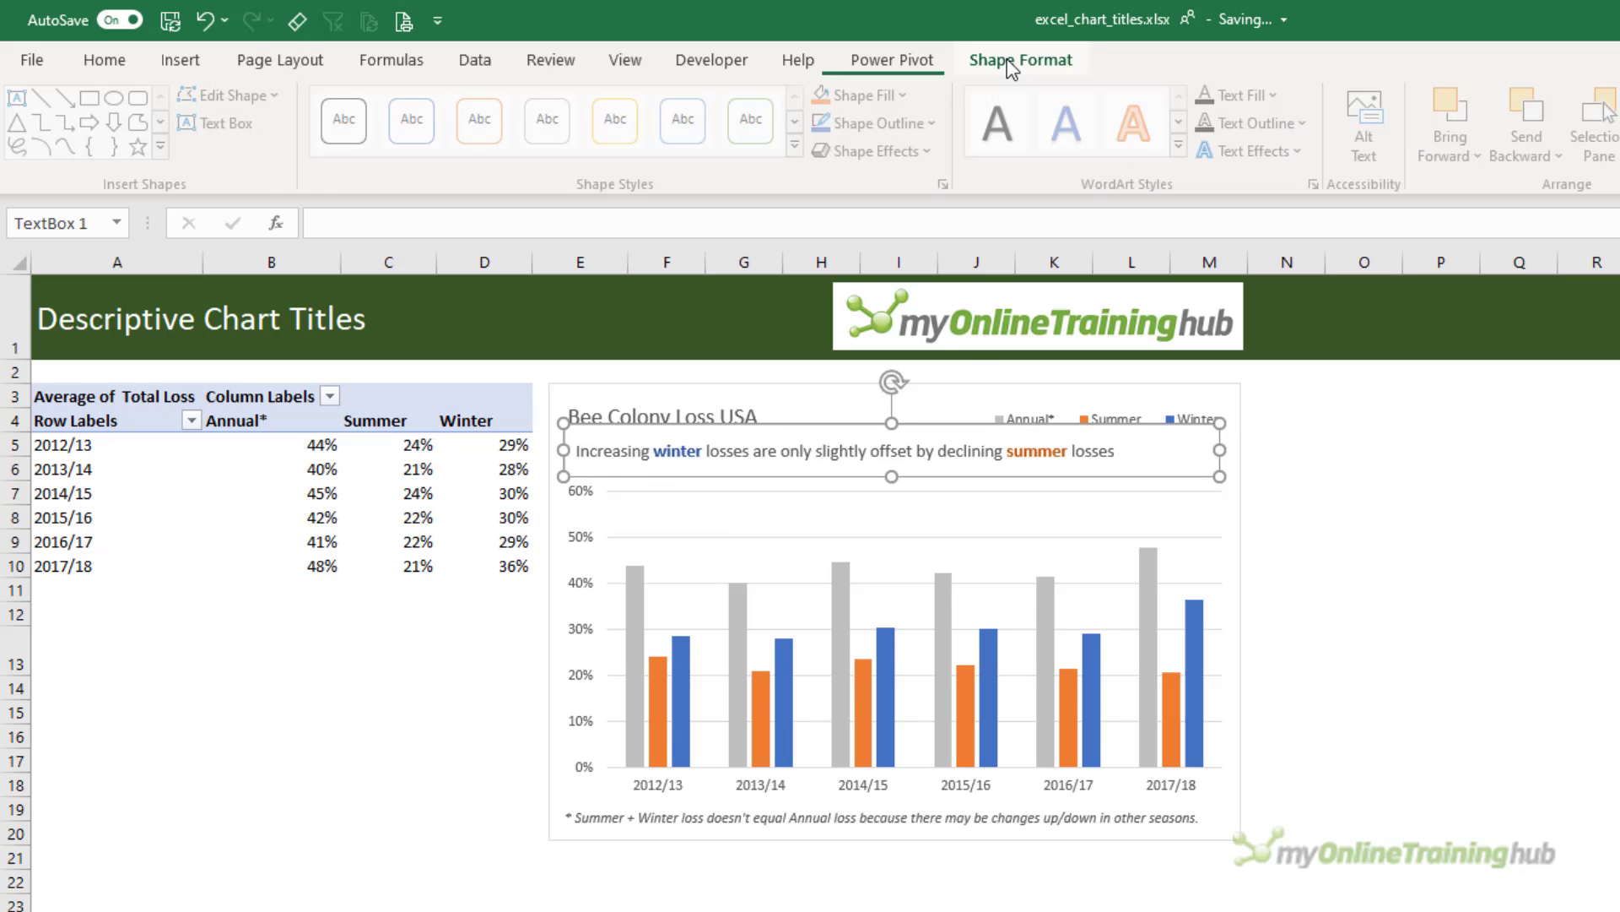
{"action": "left_click", "coordinate": [874, 123]}
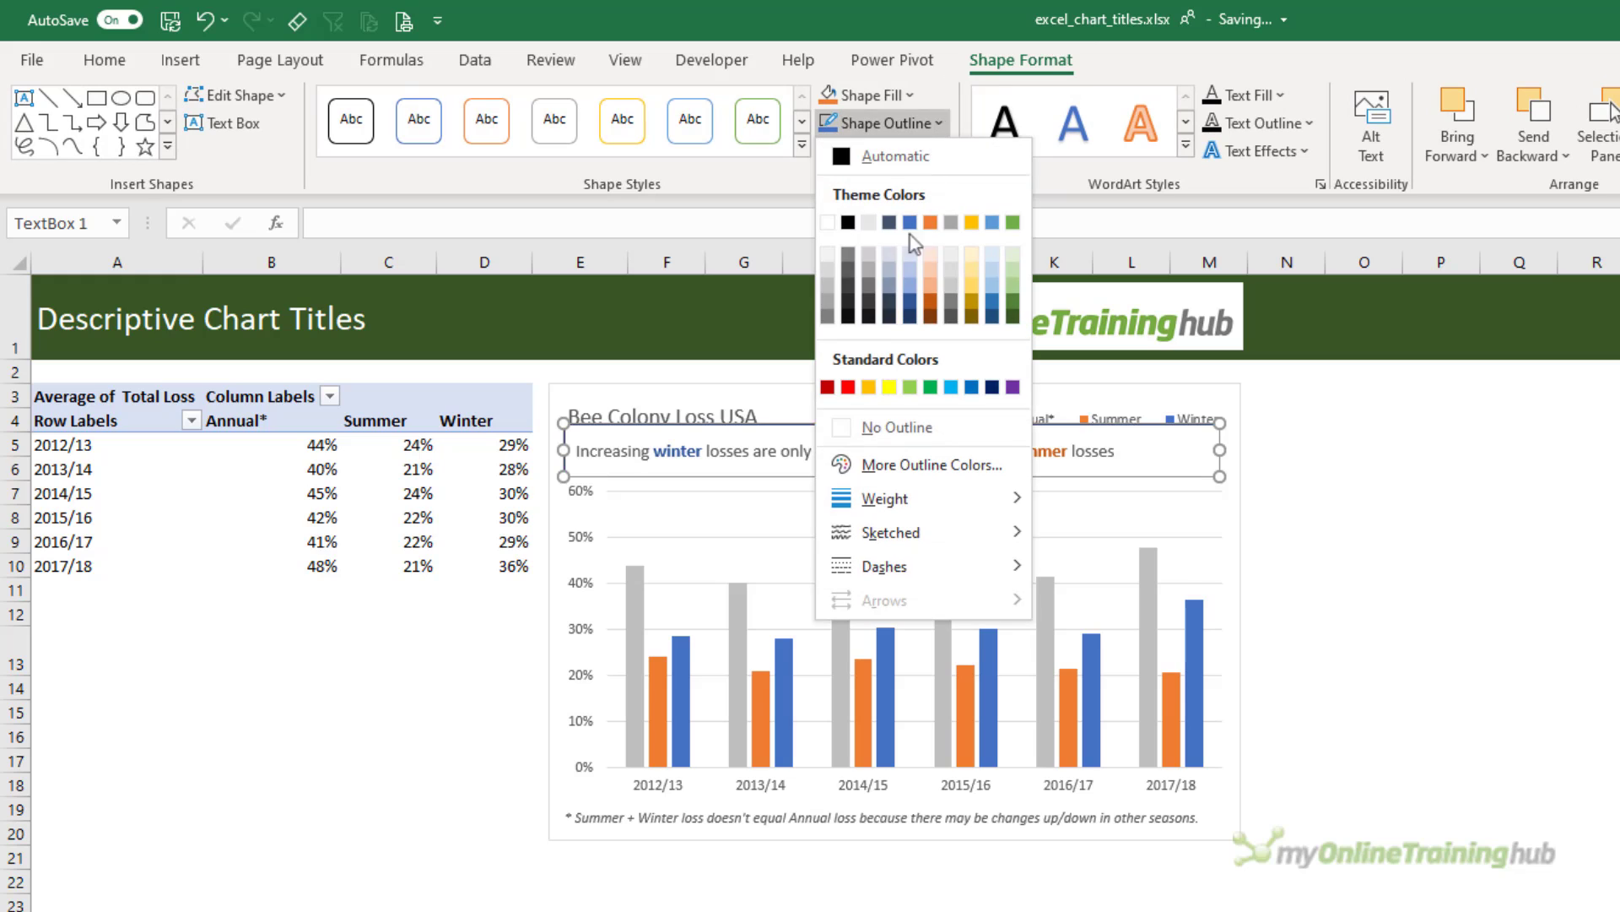
{"action": "left_click", "coordinate": [895, 427]}
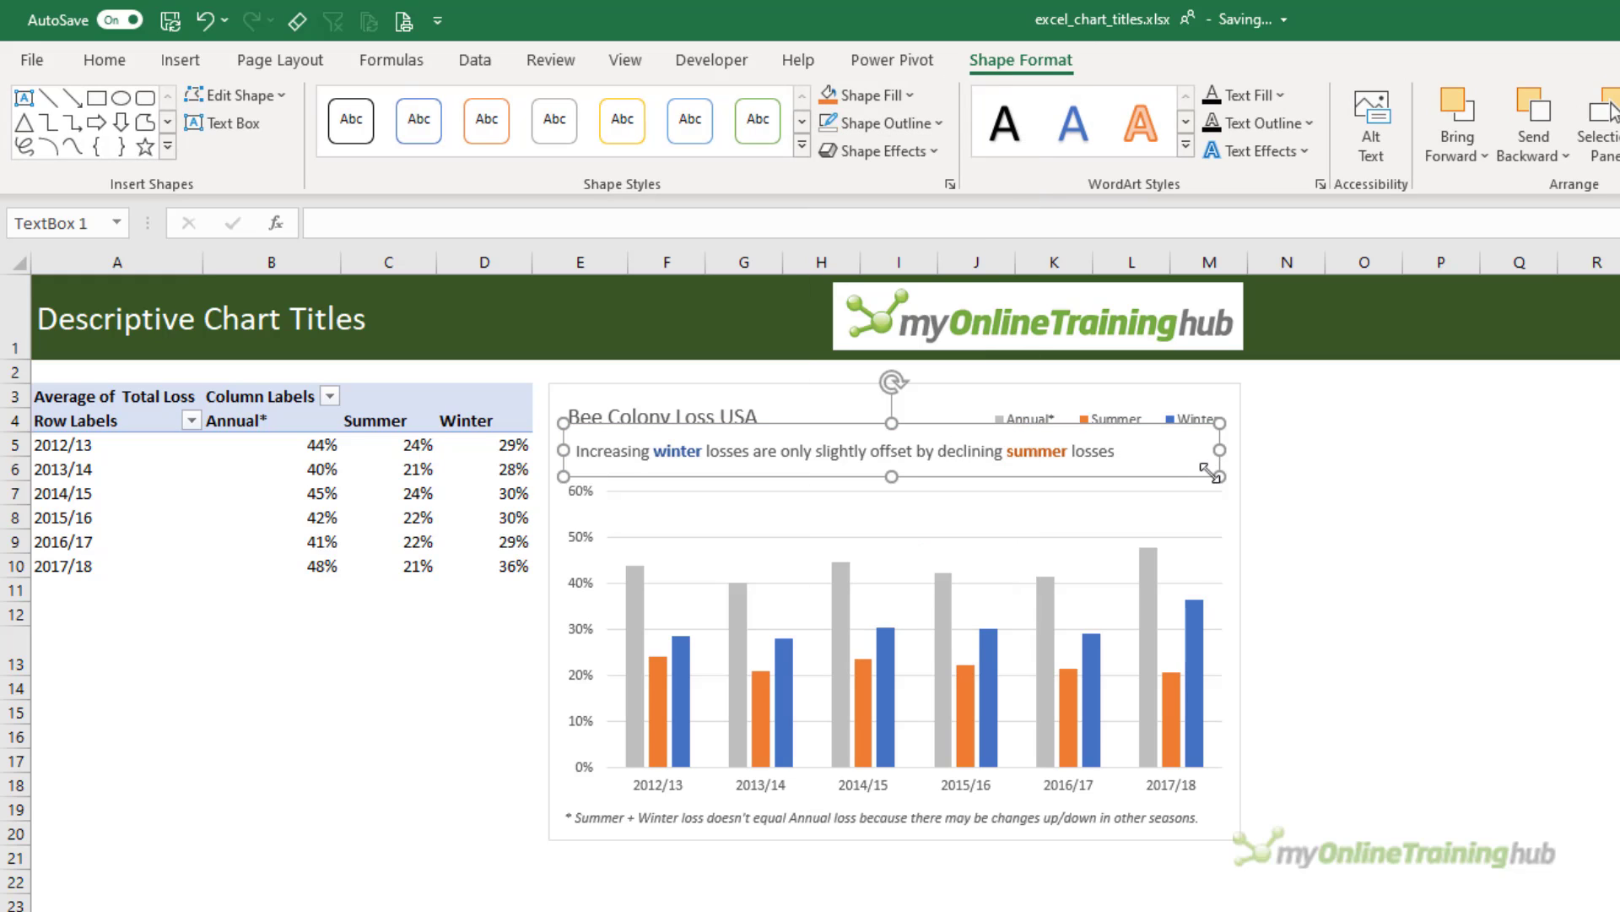
{"action": "mouse_move", "coordinate": [676, 481]}
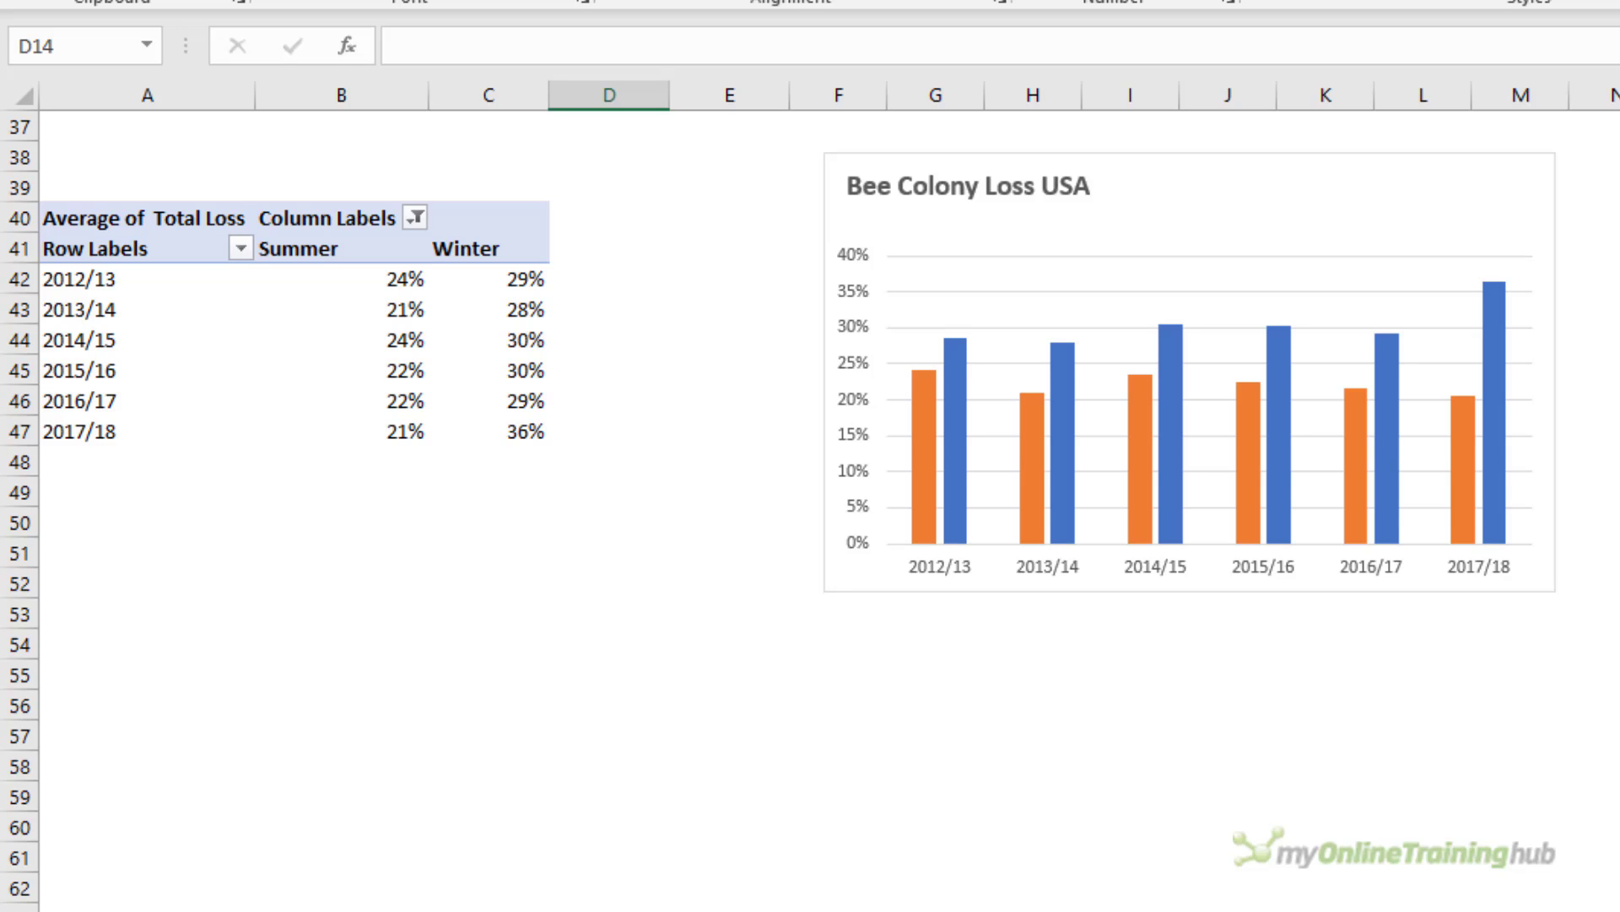
- Add a text box under the second chart's title reading 'Increasing winter losses are only slightly offset by declining summer losses'
{"action": "left_click", "coordinate": [180, 59]}
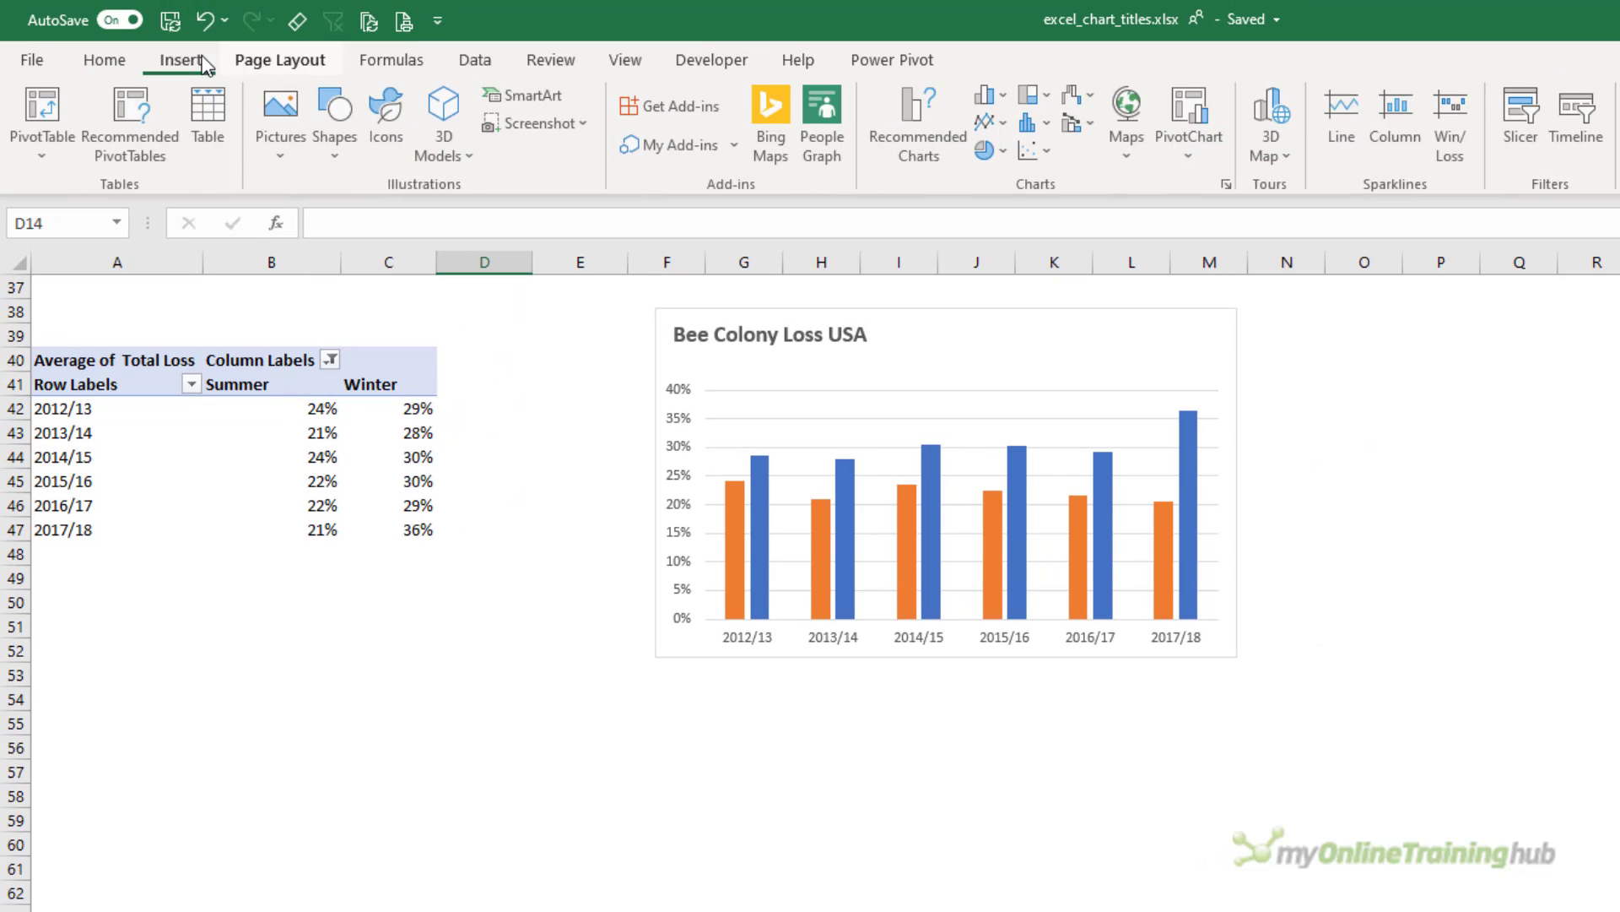
{"action": "left_click", "coordinate": [180, 59]}
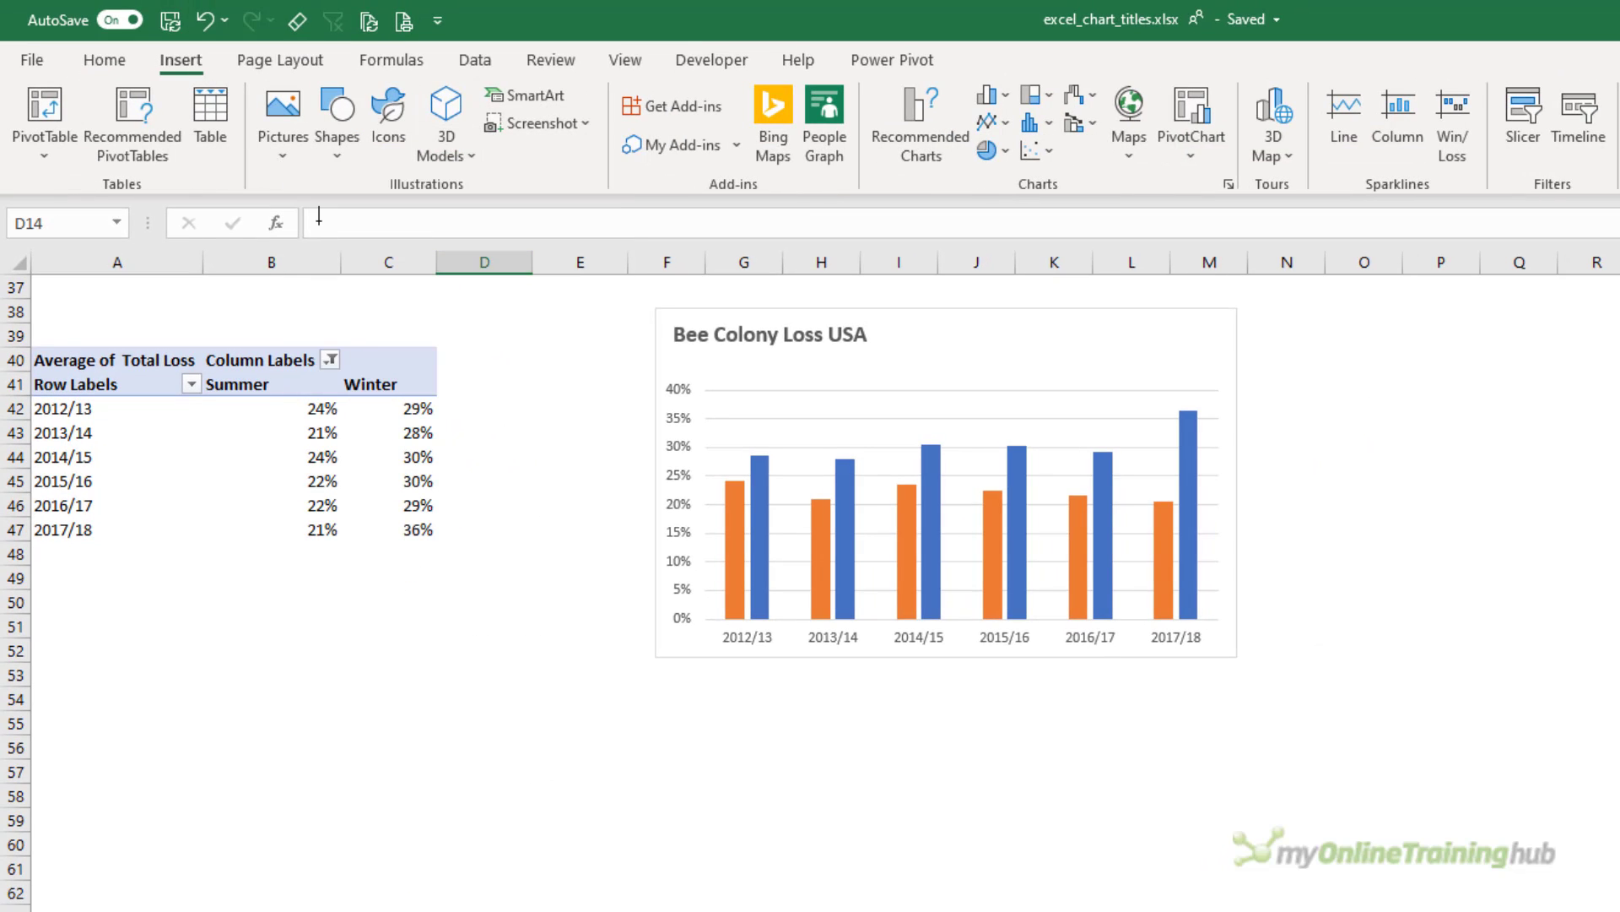
{"action": "type", "text": "Increasing winter losses"}
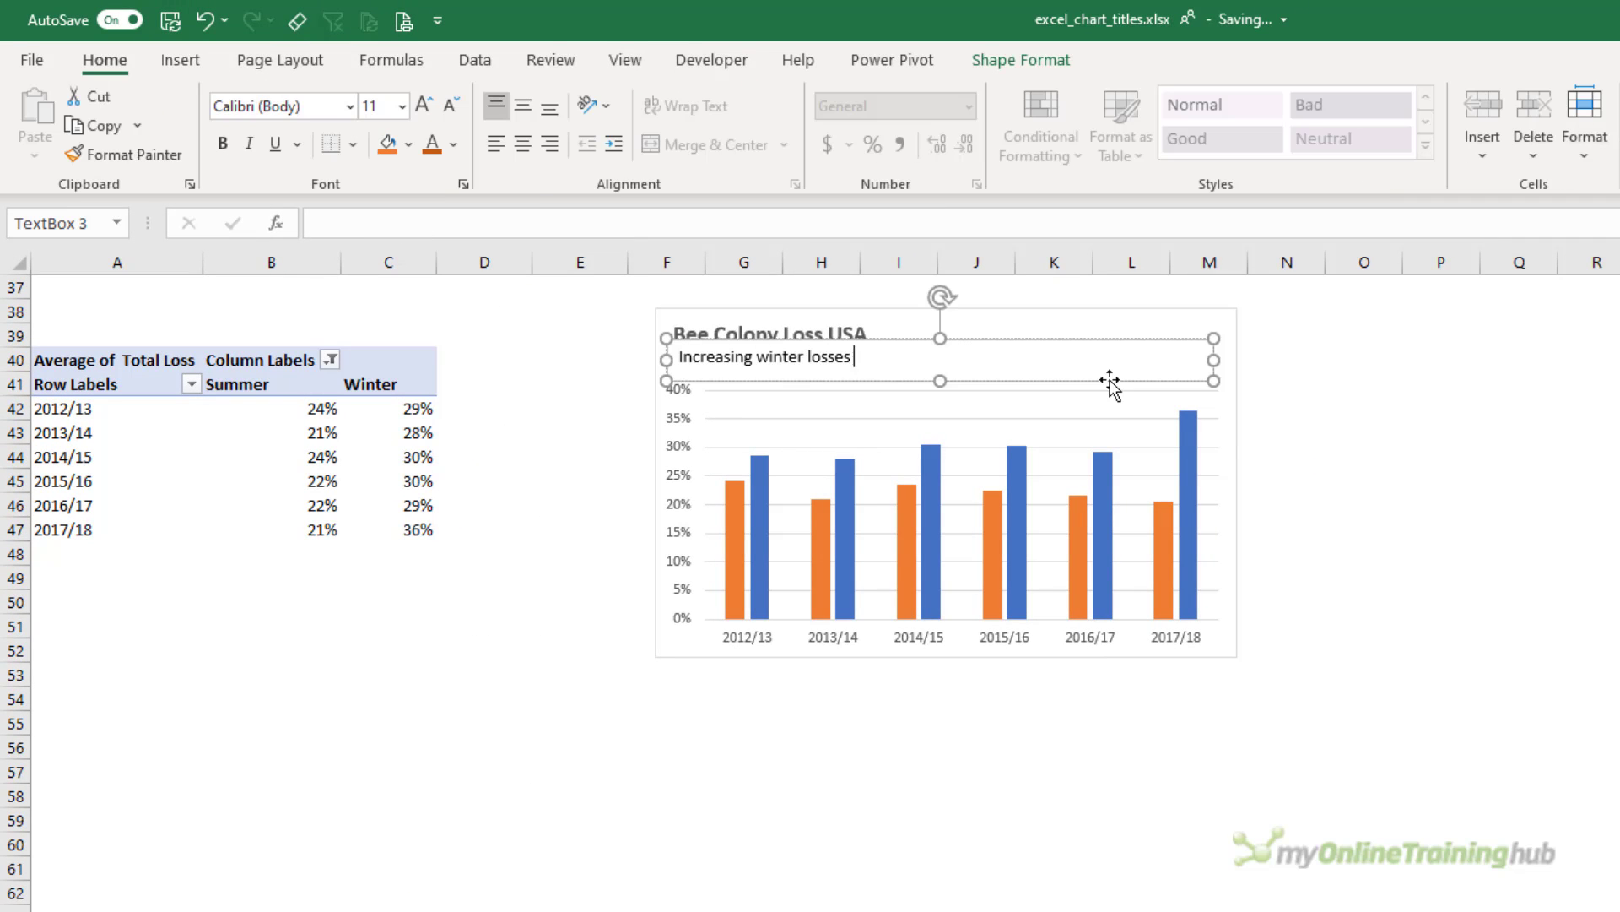
{"action": "type", "text": "are only slightly offset by declining summer"}
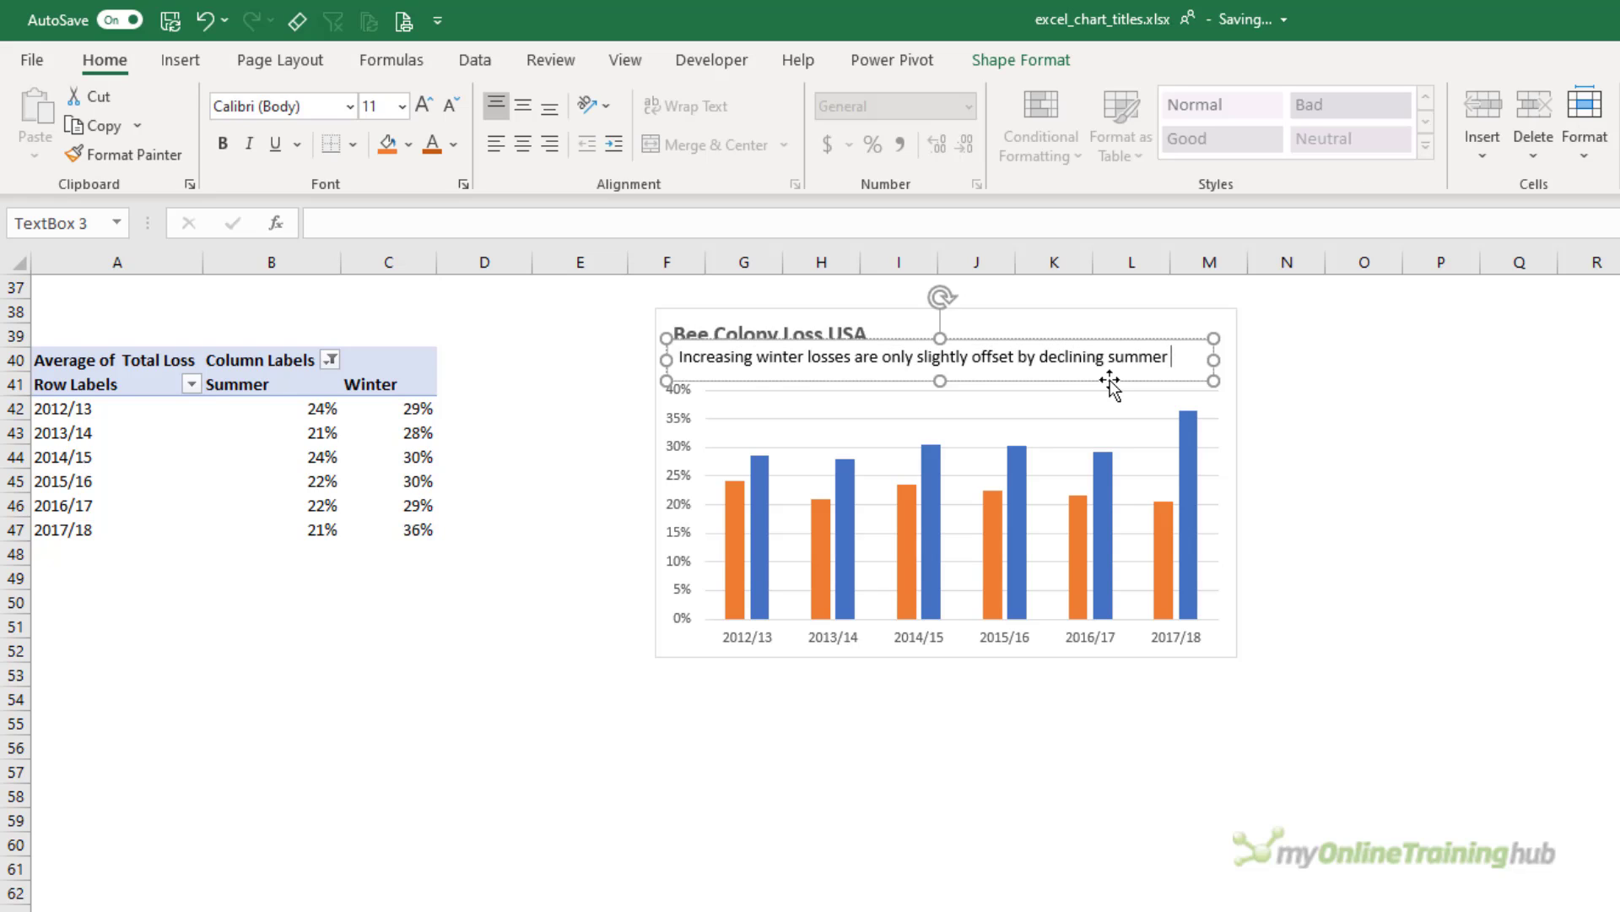
{"action": "type", "text": "losses"}
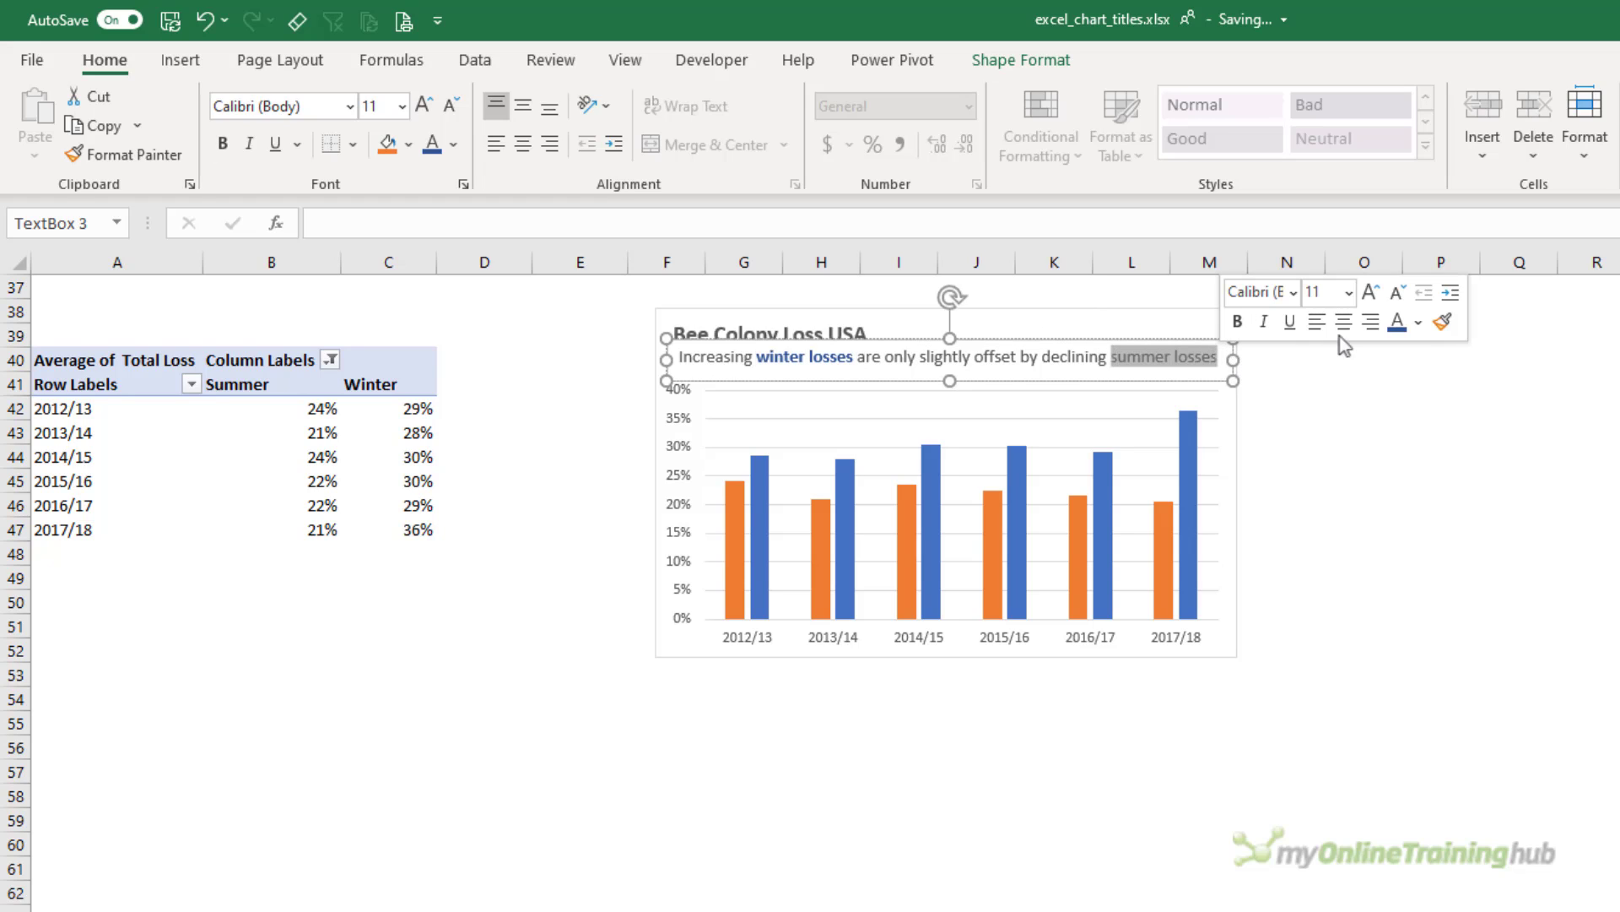
- Colour 'summer losses' orange and position the subtitle just beneath the second chart's title
{"action": "left_click", "coordinate": [1418, 321]}
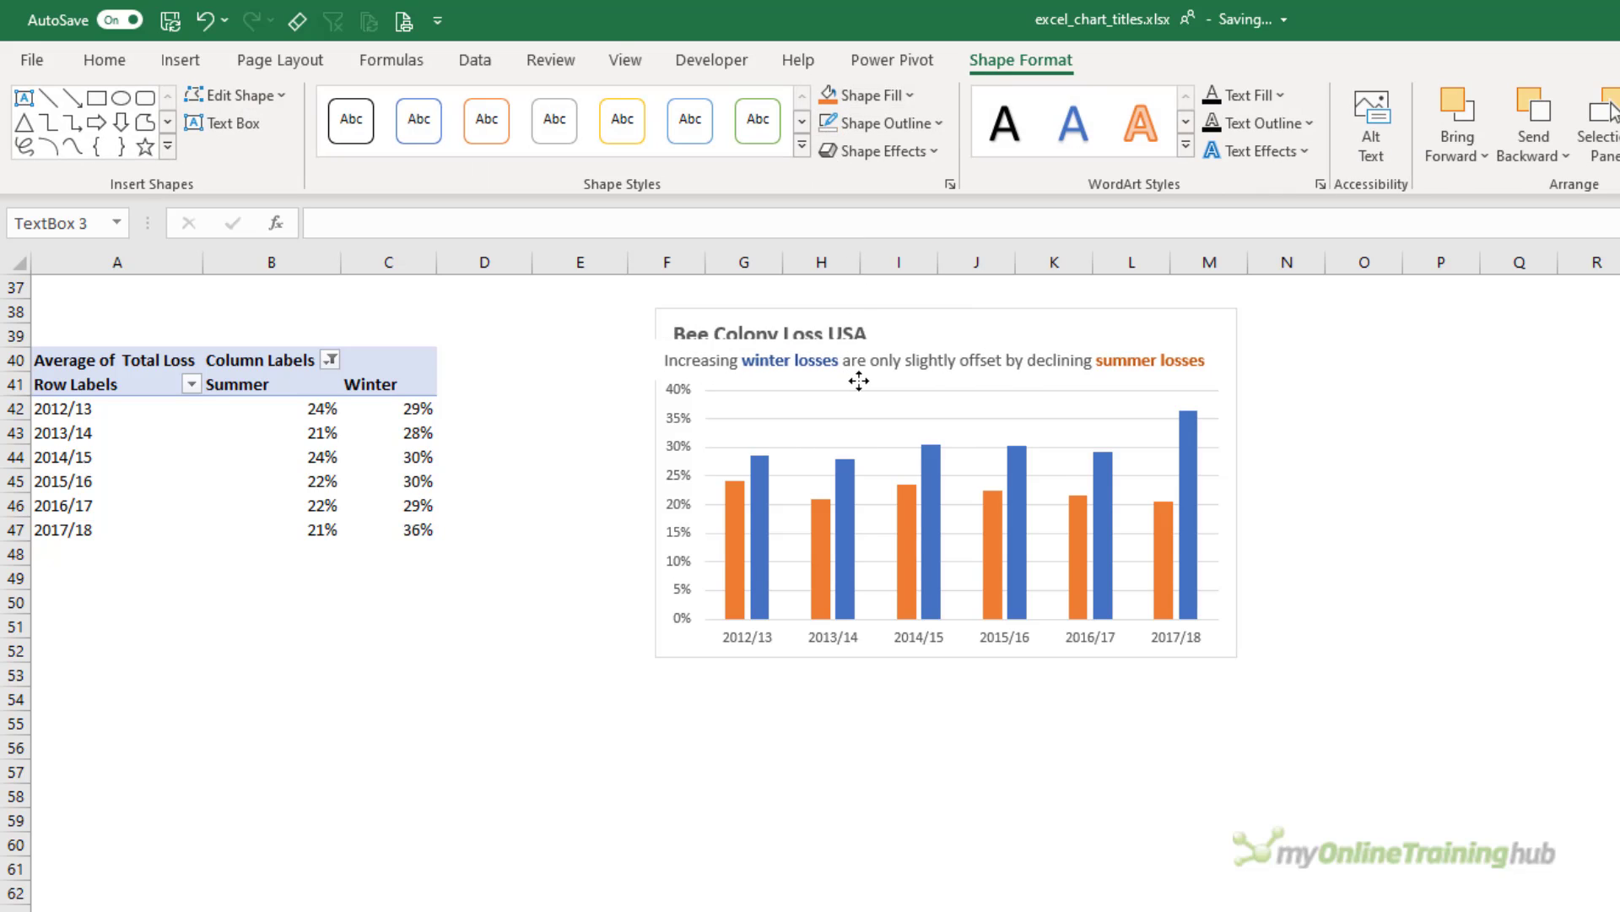
{"action": "left_click", "coordinate": [930, 359]}
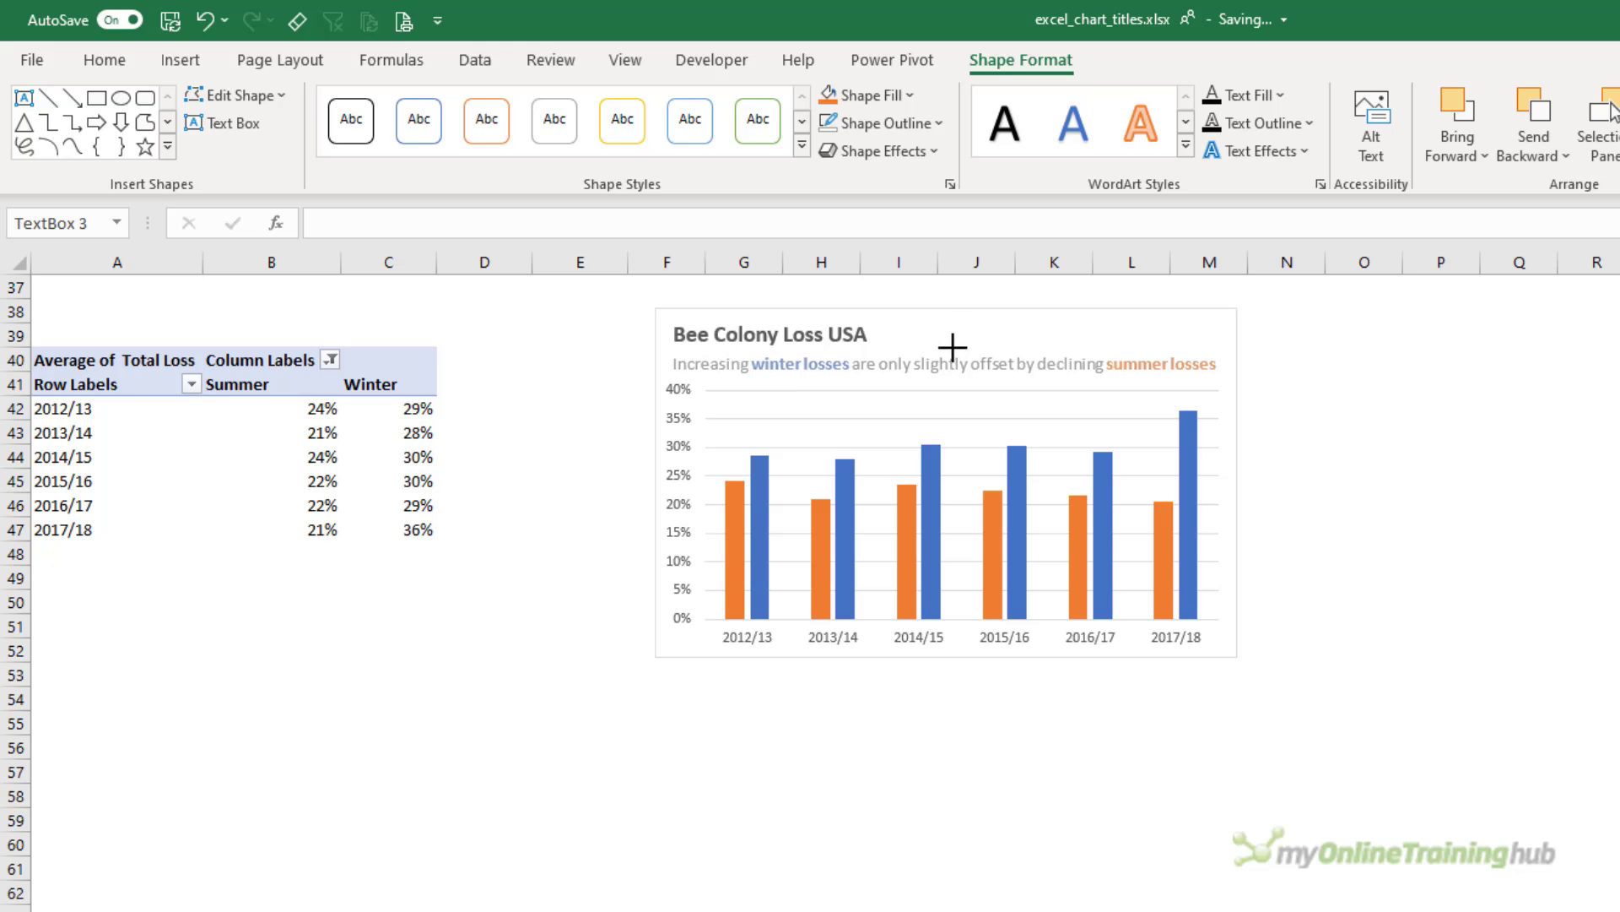
{"action": "left_click", "coordinate": [1548, 477]}
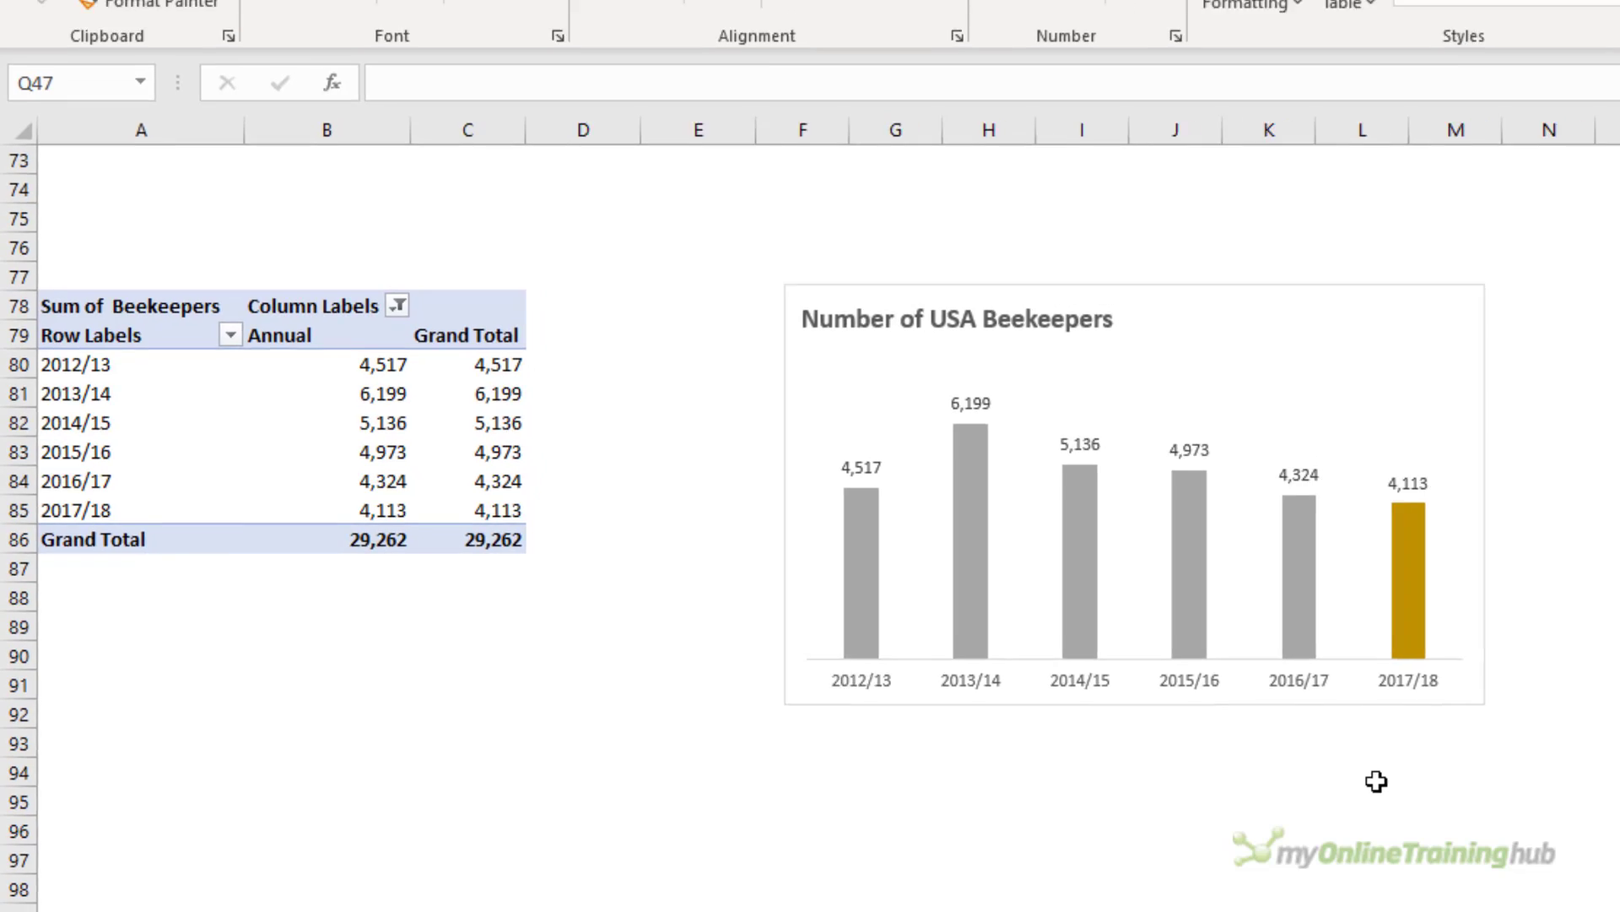
- Add a subtitle 'numbers are down 34% since their peak in 2013/14' with 'down 34%' coloured gold
{"action": "left_click", "coordinate": [181, 59]}
{"action": "type", "text": "Beekeeper"}
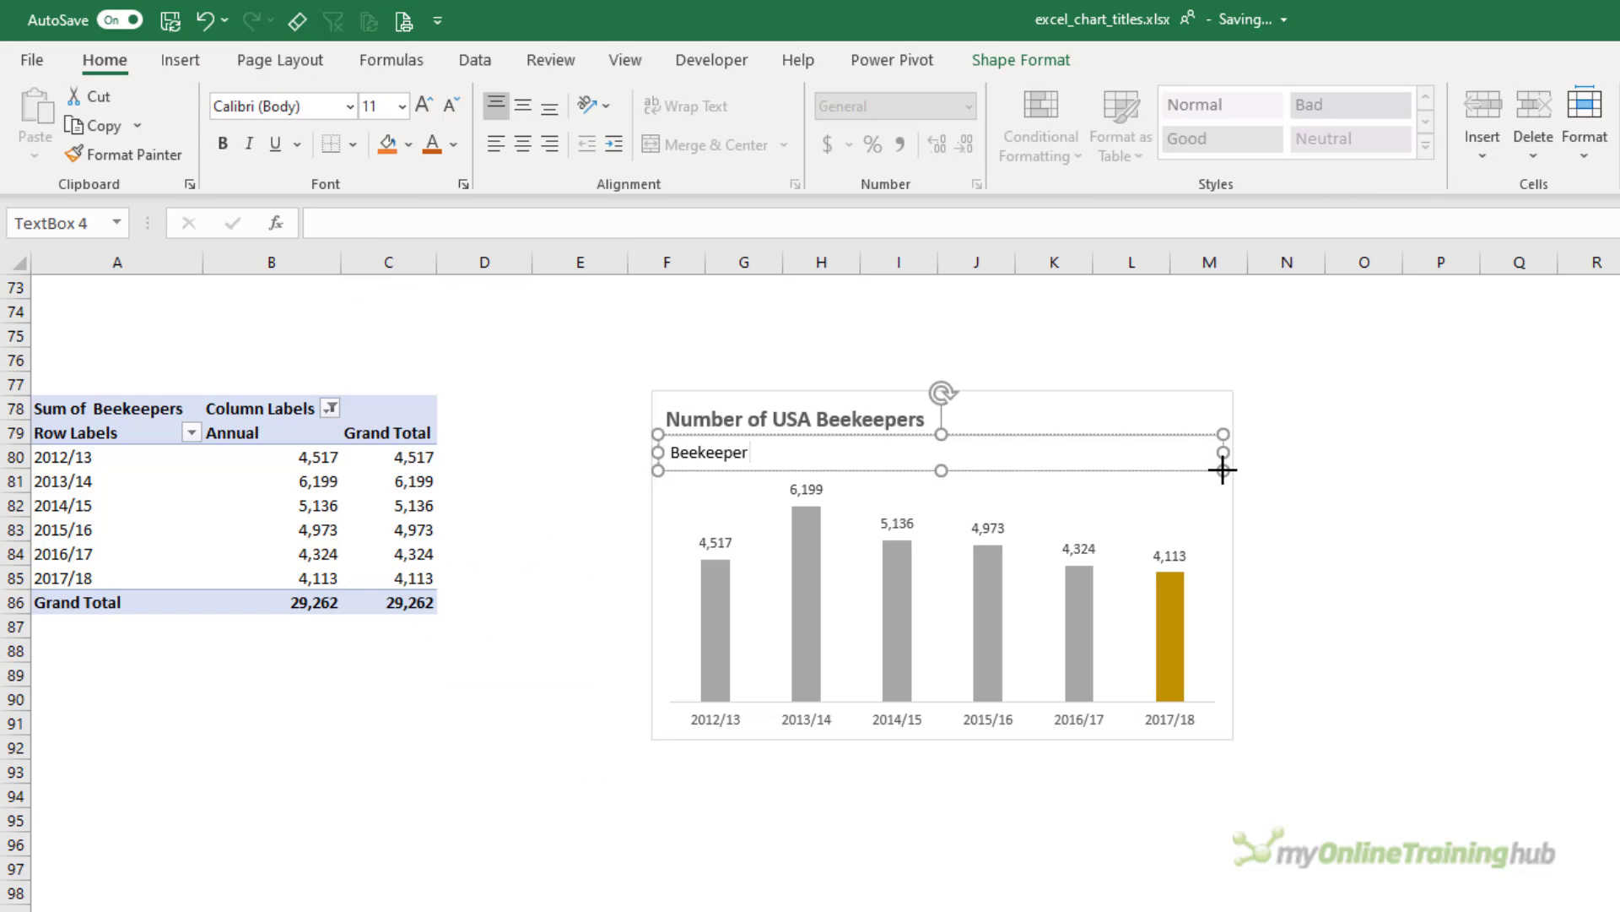
{"action": "type", "text": "numbers are down 34% since their peak in"}
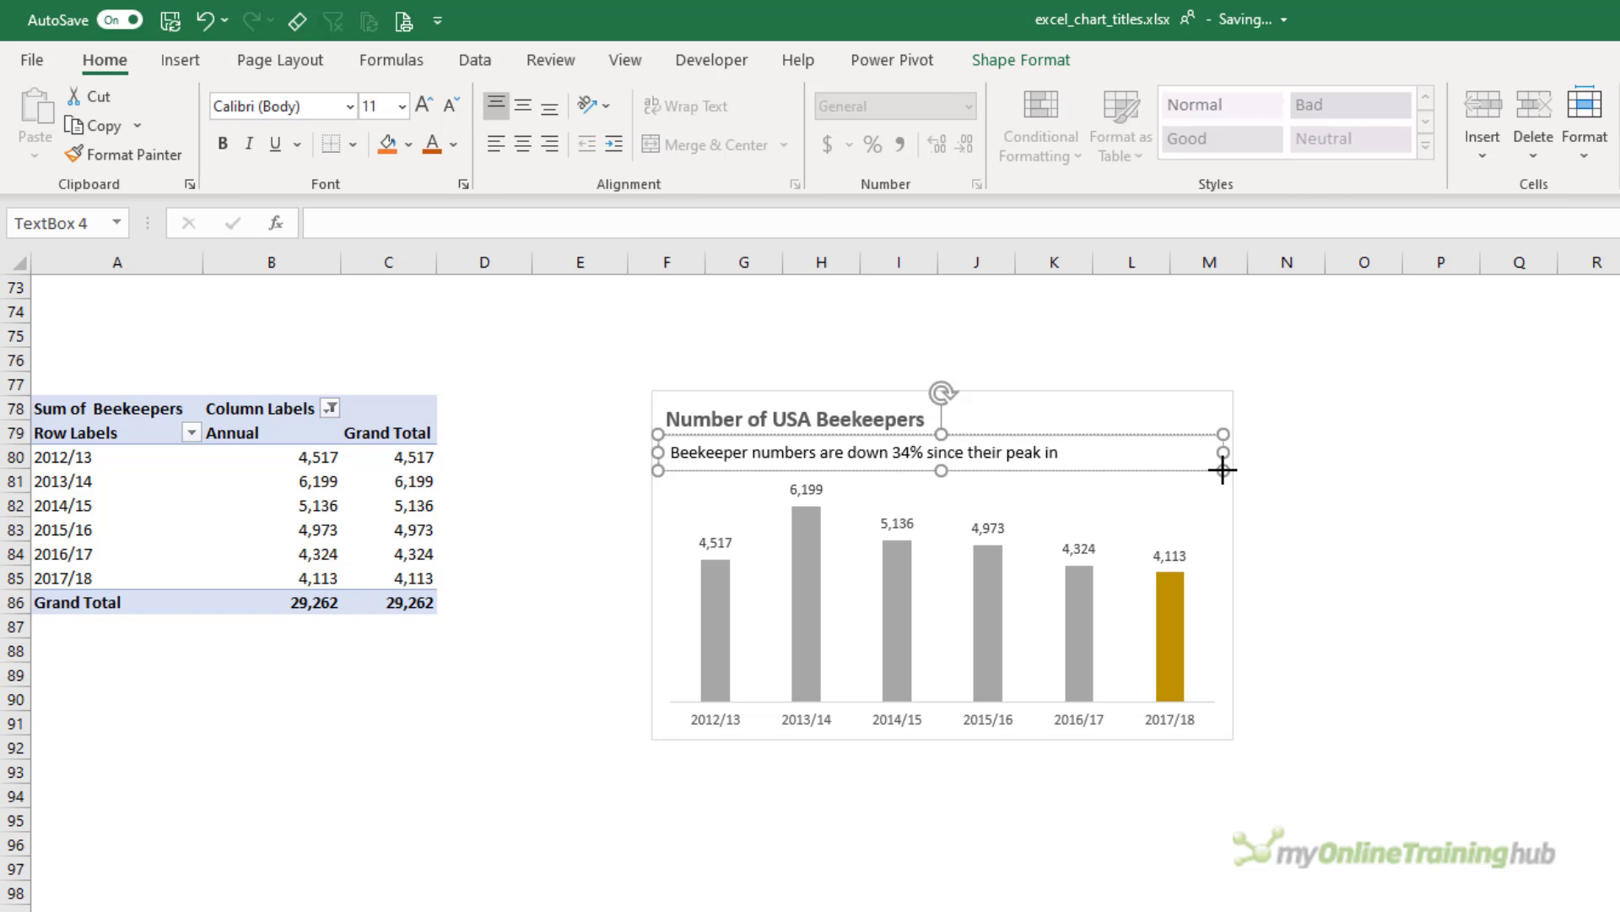
{"action": "type", "text": "2013/14"}
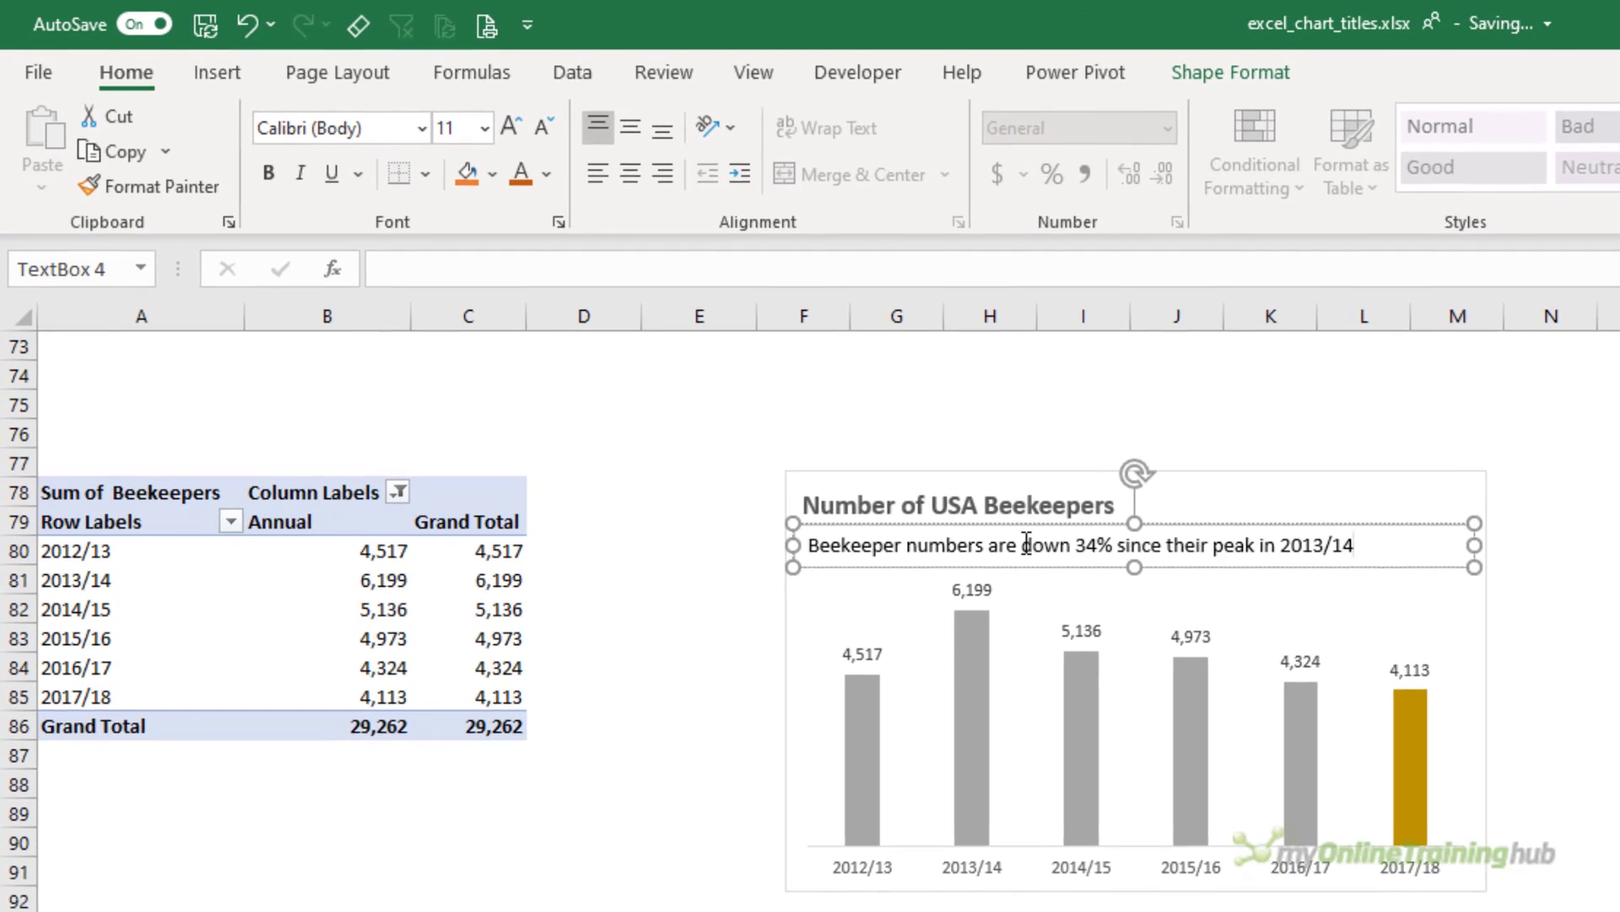
{"action": "double_click", "coordinate": [1070, 549]}
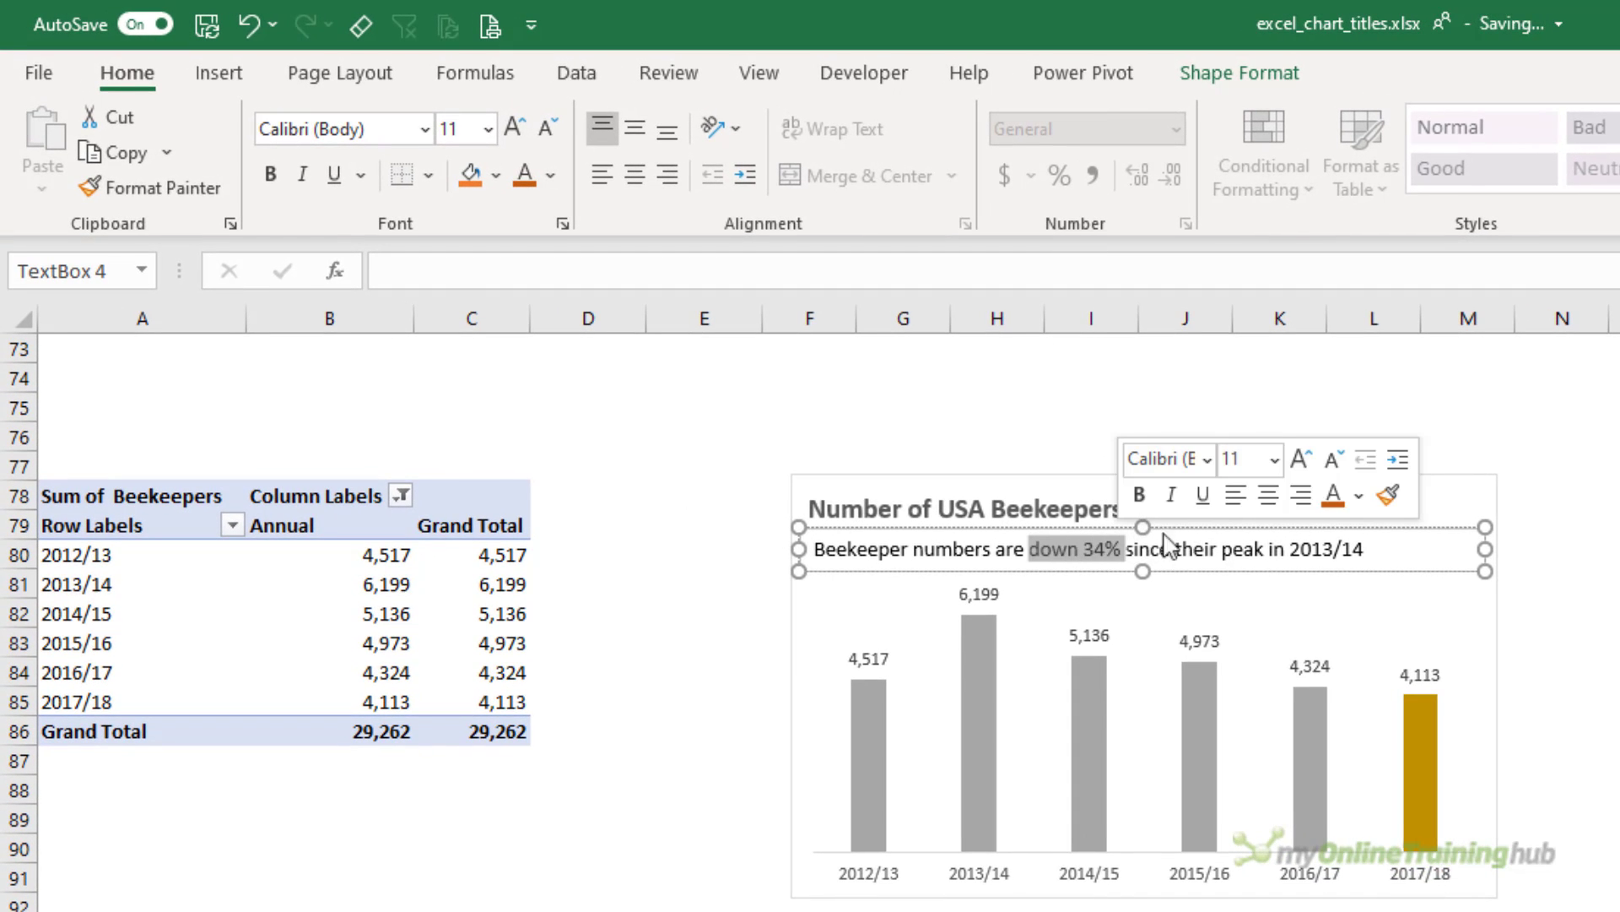
{"action": "left_click", "coordinate": [1346, 494]}
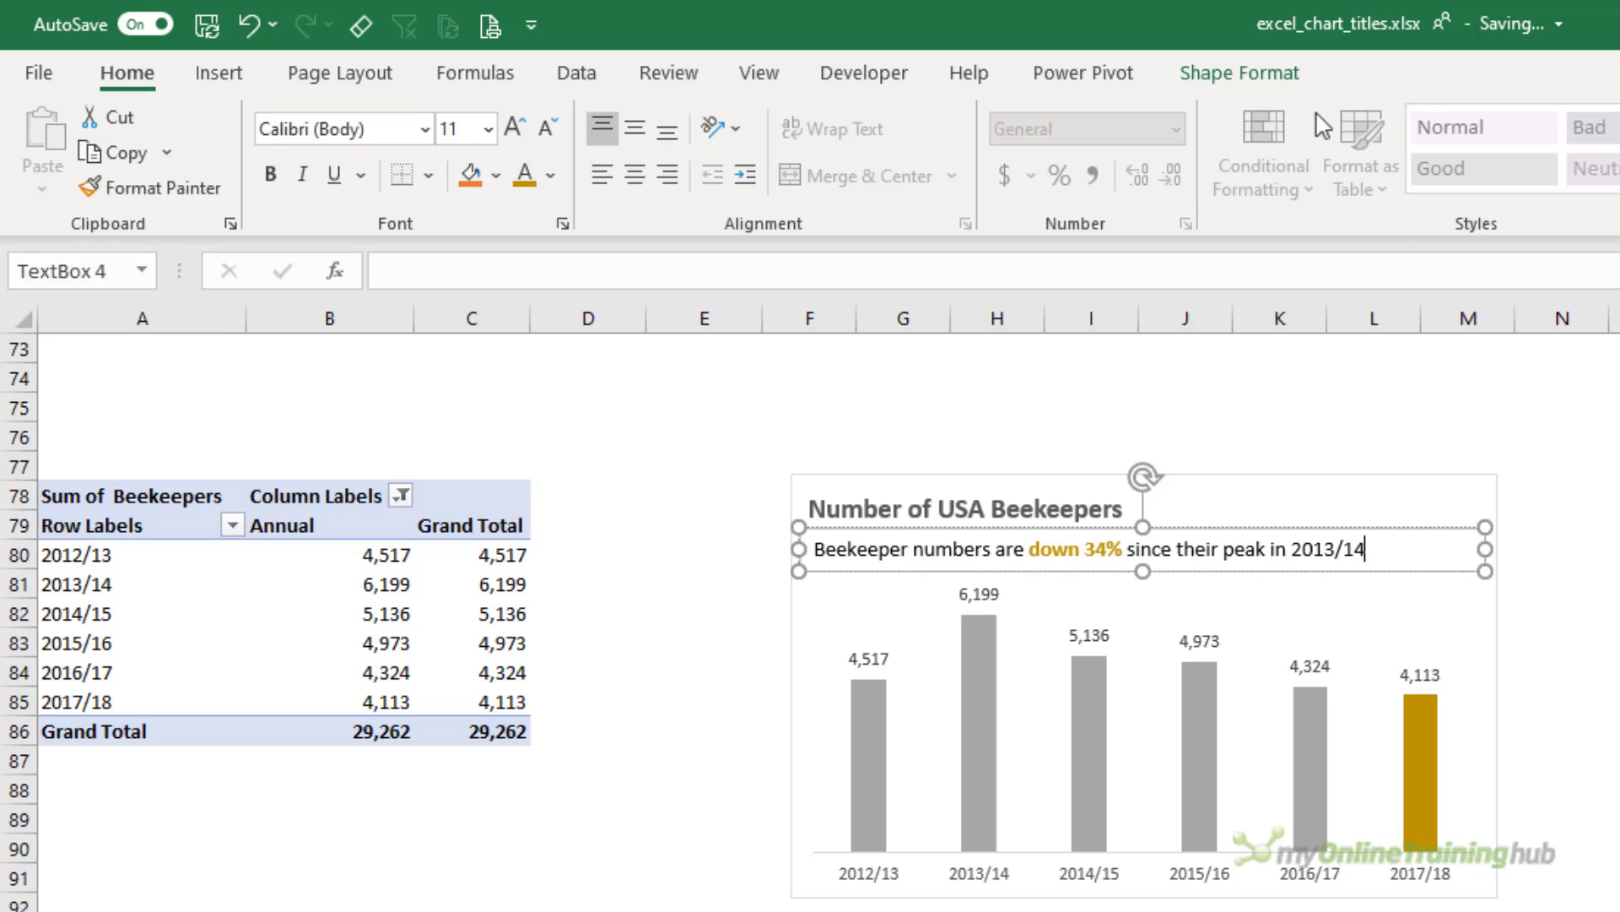
{"action": "left_click", "coordinate": [1239, 72]}
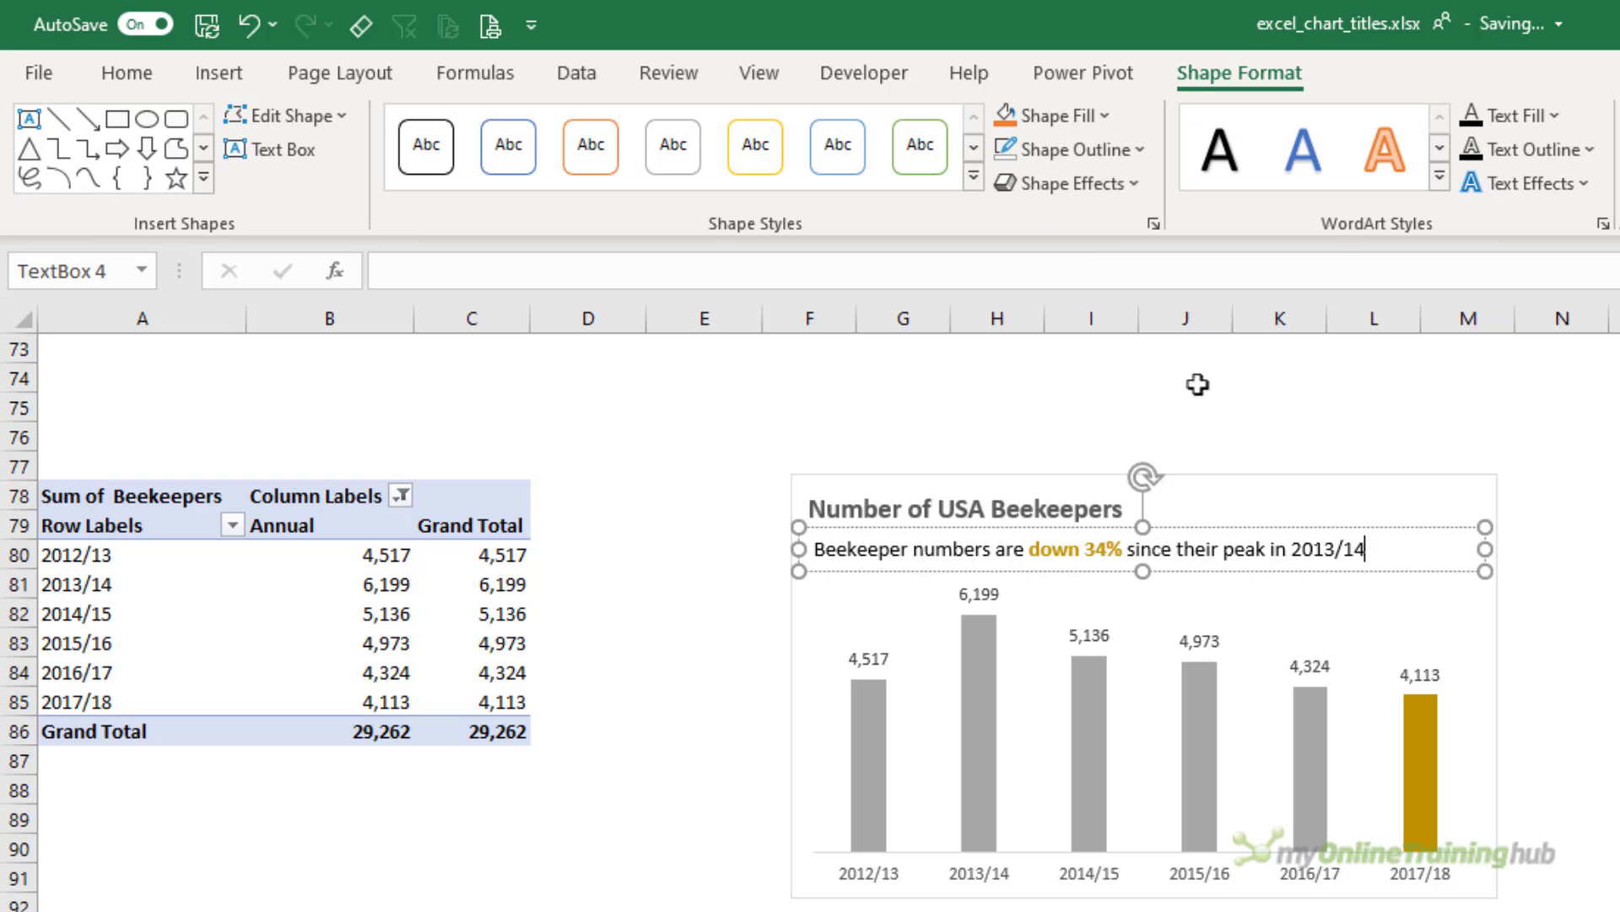